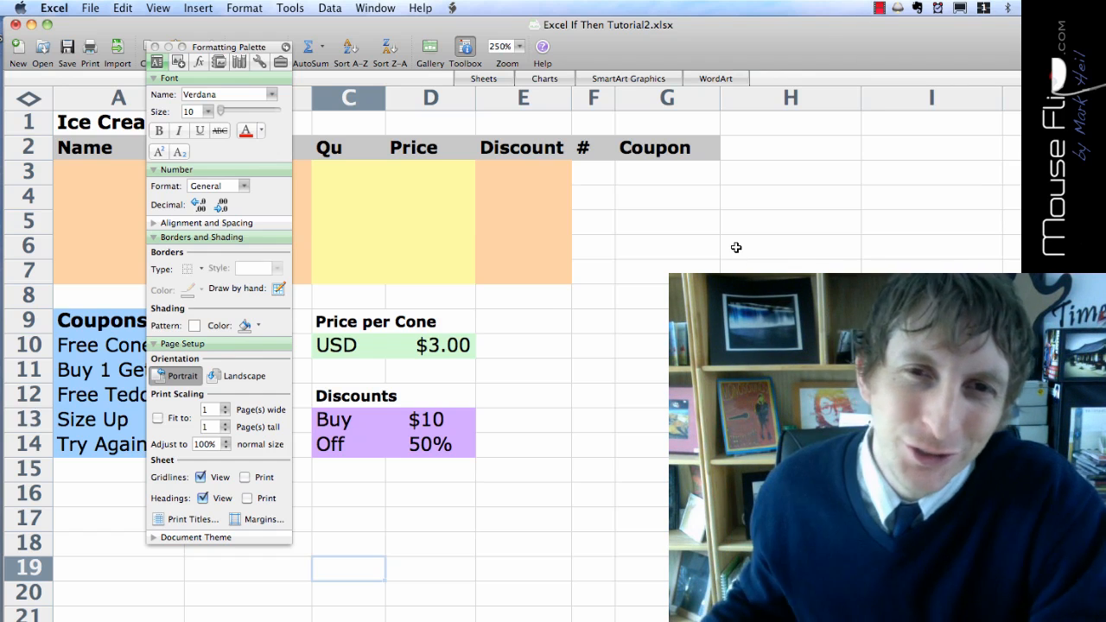
pyautogui.moveTo(606, 245)
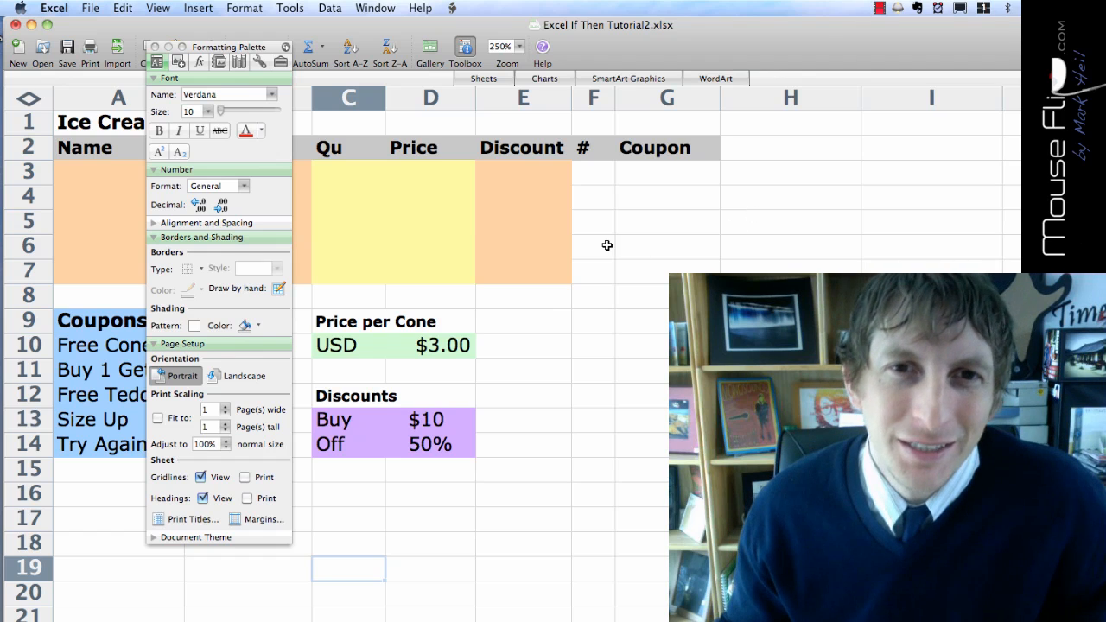
pyautogui.moveTo(298, 191)
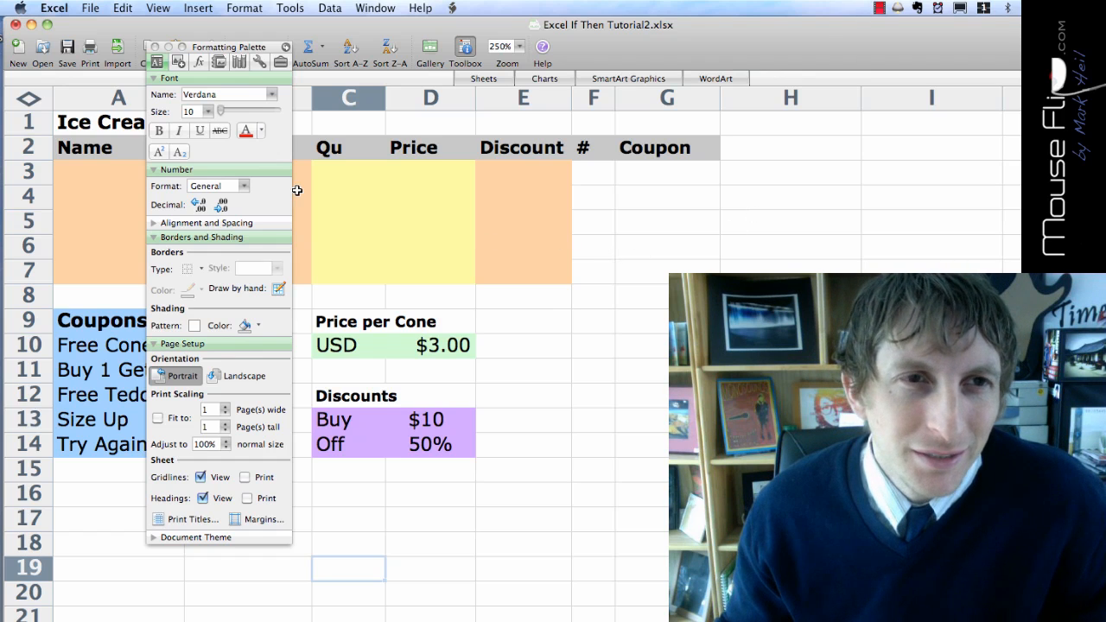
# Move the Formatting Palette to the right, clear of the orders table and coupons list
pyautogui.moveTo(229, 45); pyautogui.dragTo(609, 30)
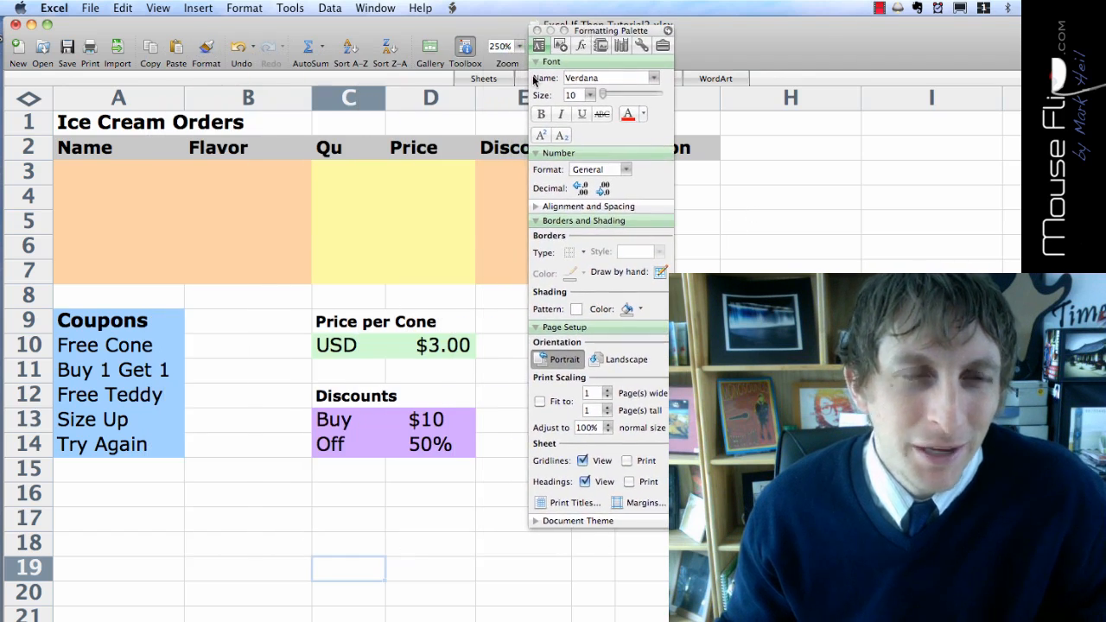
pyautogui.moveTo(341, 214)
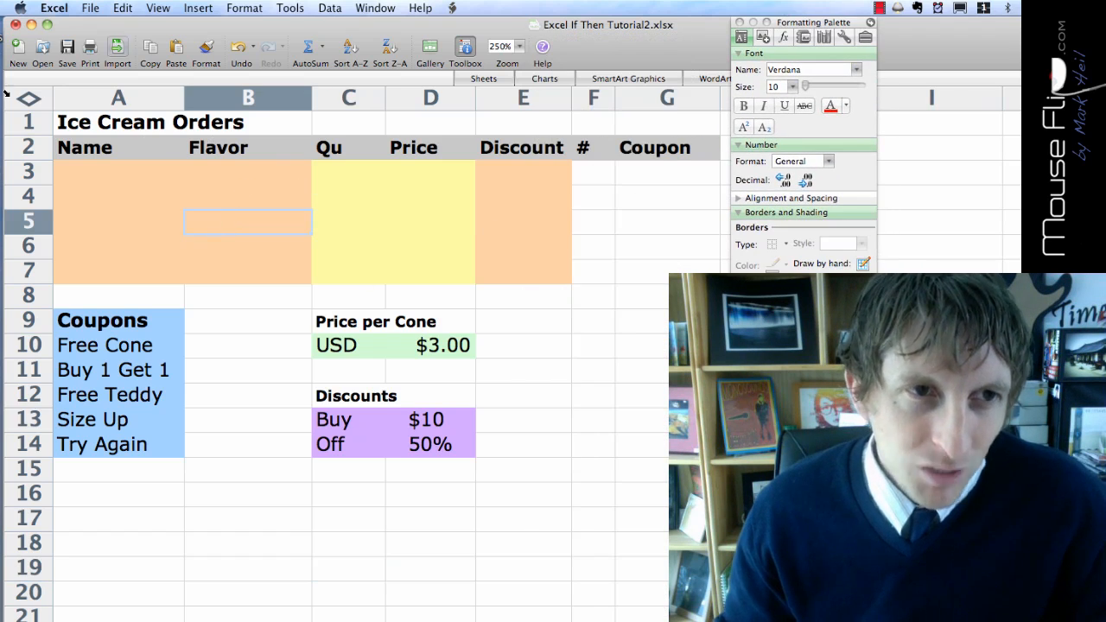
pyautogui.moveTo(202, 239)
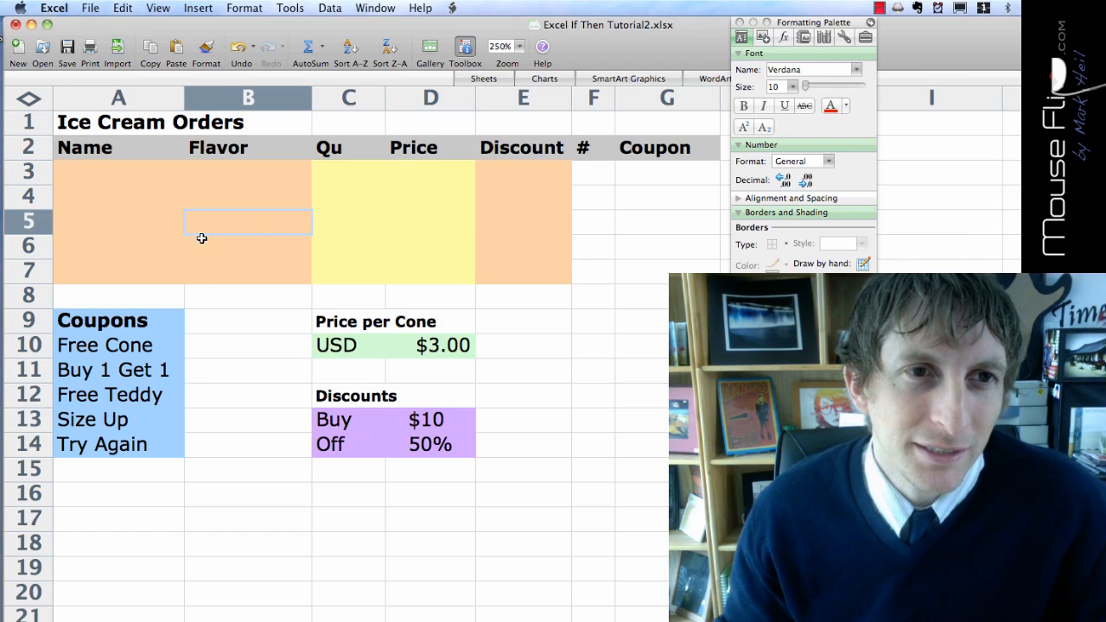
pyautogui.moveTo(474, 224)
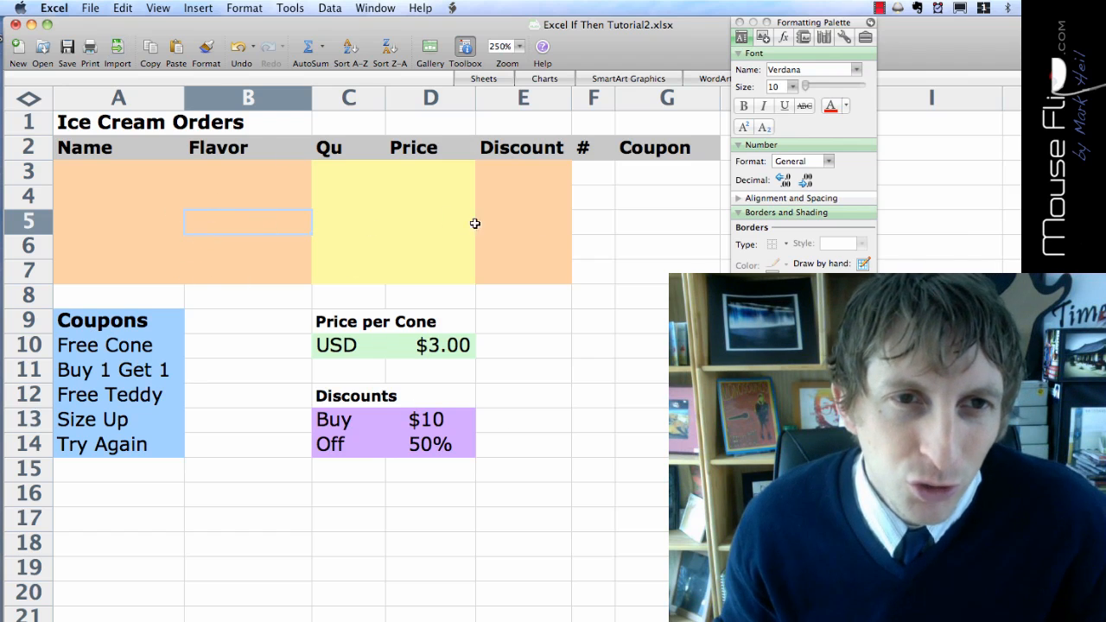
pyautogui.moveTo(232, 244)
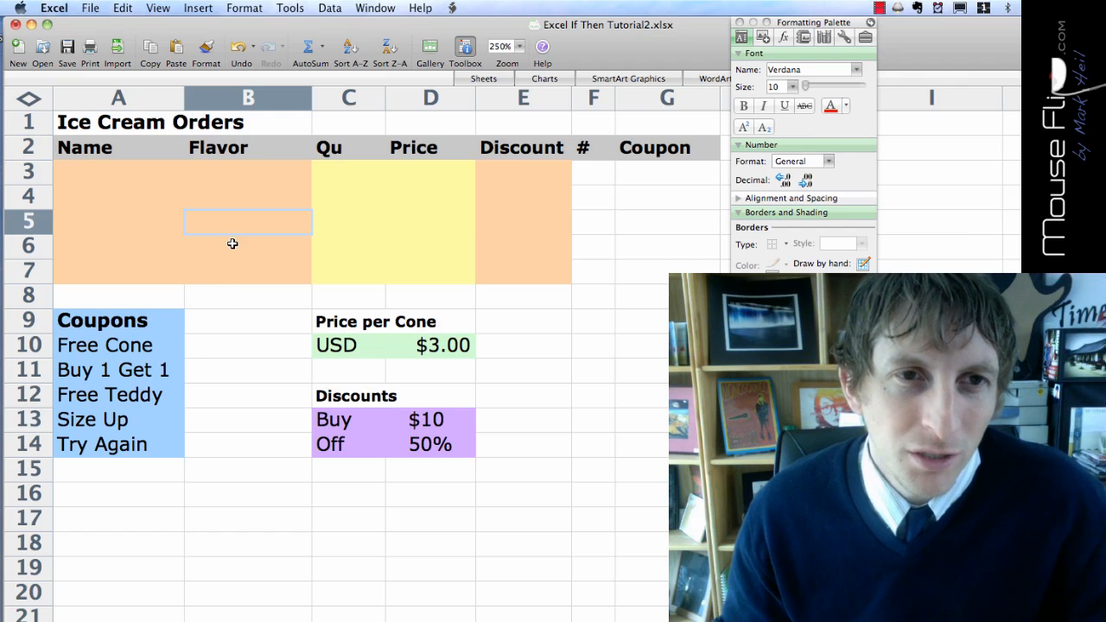
pyautogui.moveTo(301, 198)
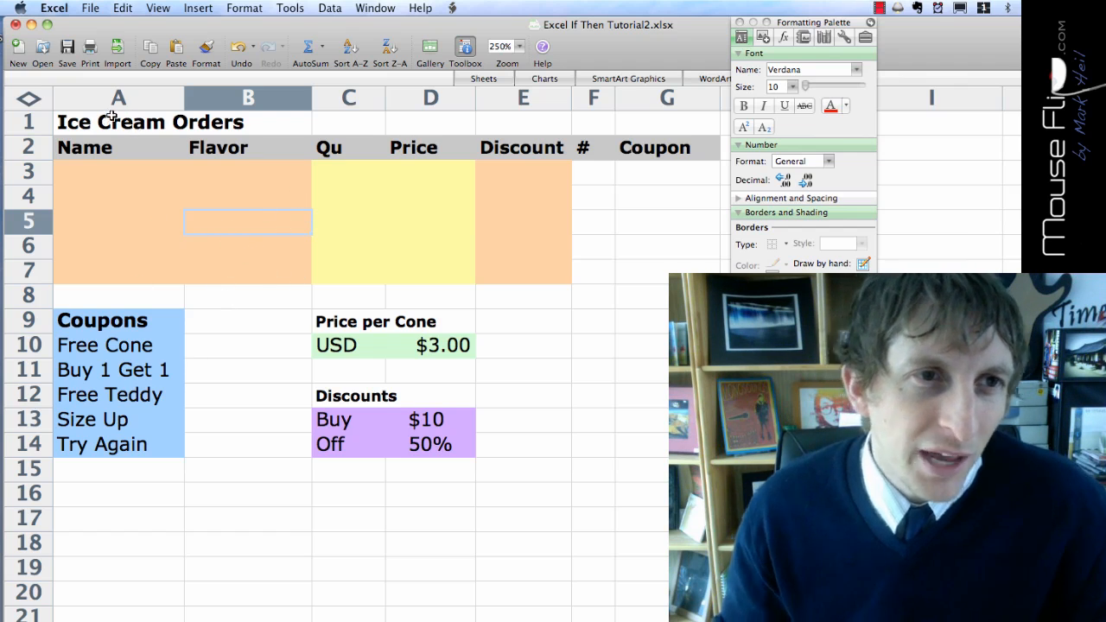
# Insert a new column before Name, number the order rows 1–5, and narrow it
pyautogui.click(119, 98)
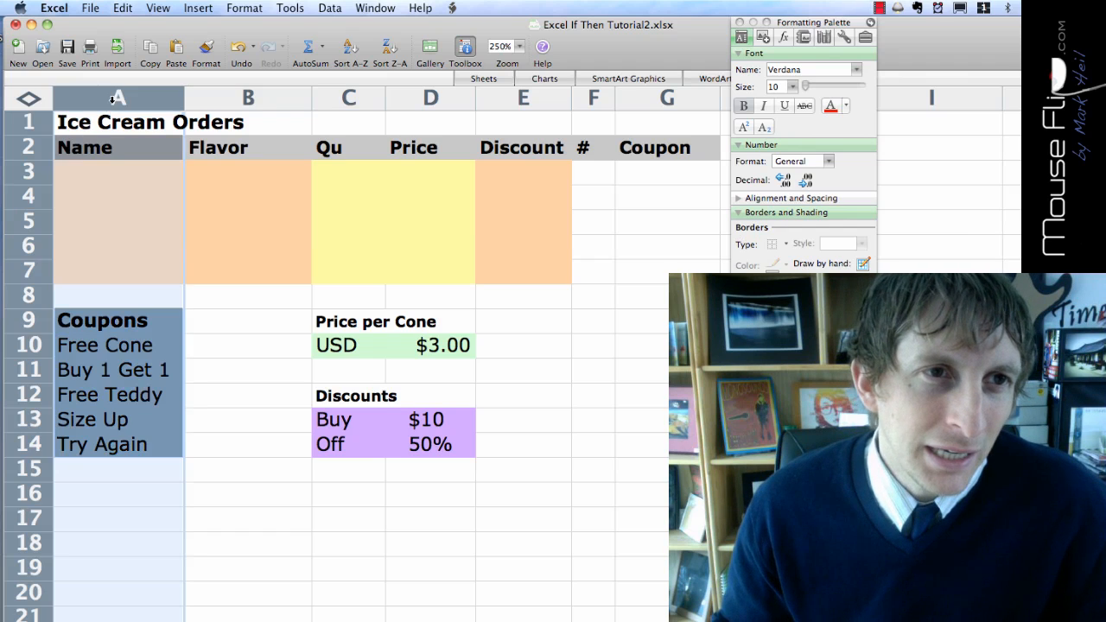
pyautogui.rightClick(117, 98)
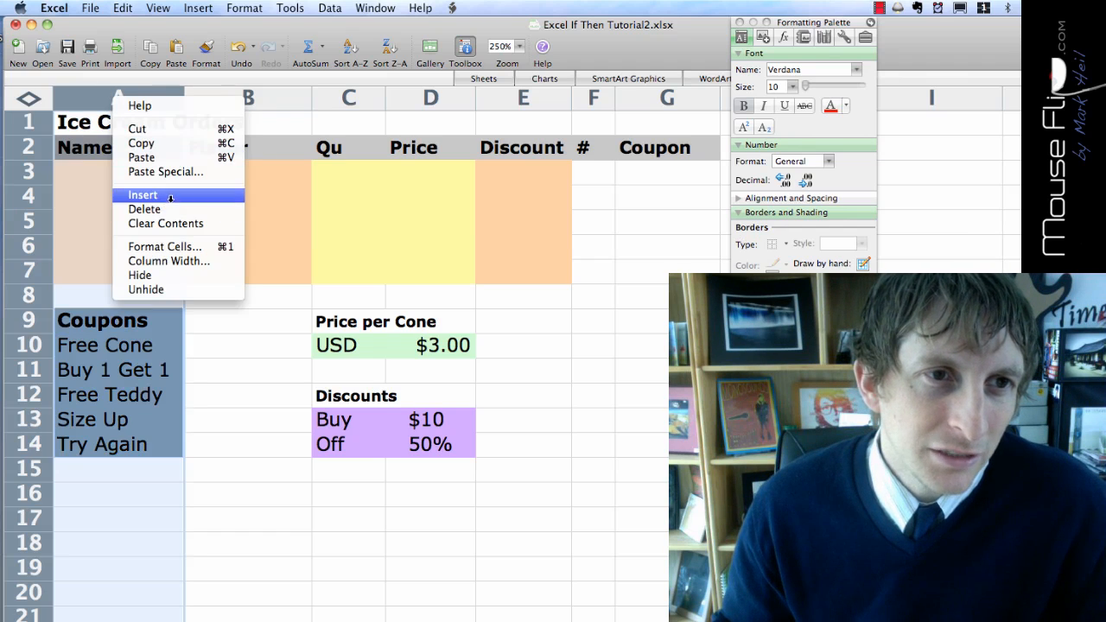
pyautogui.click(142, 195)
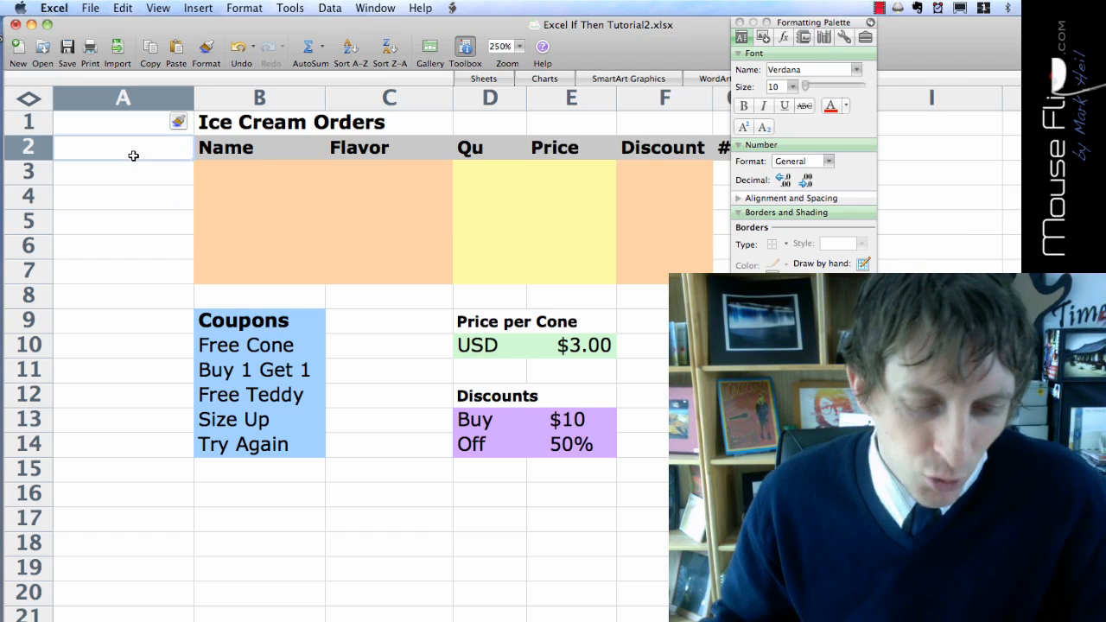
pyautogui.write('23')
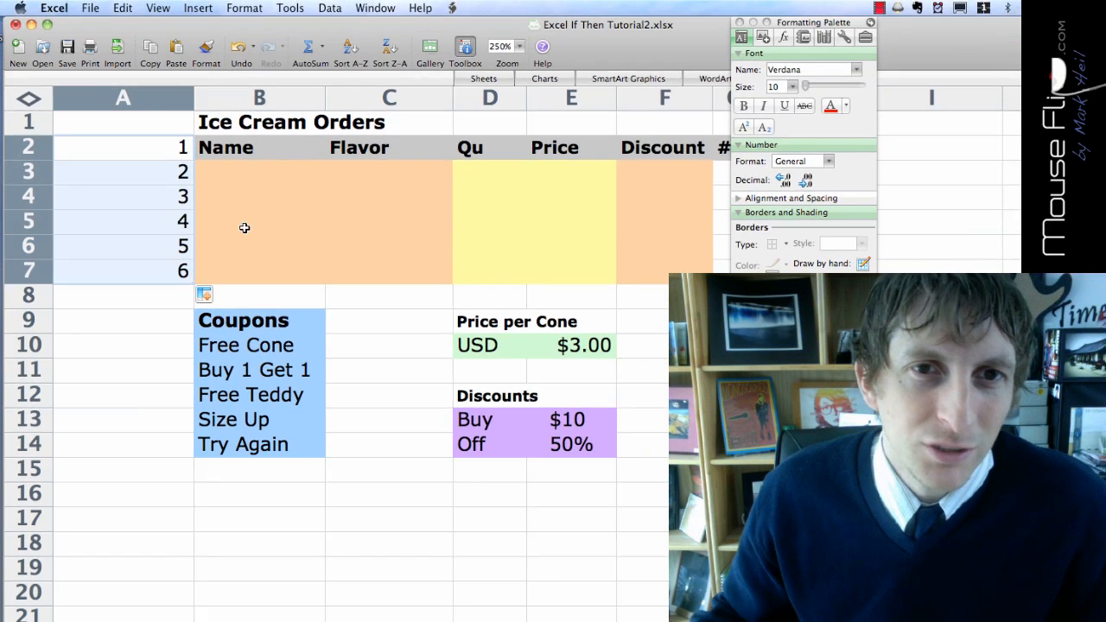
pyautogui.click(258, 221)
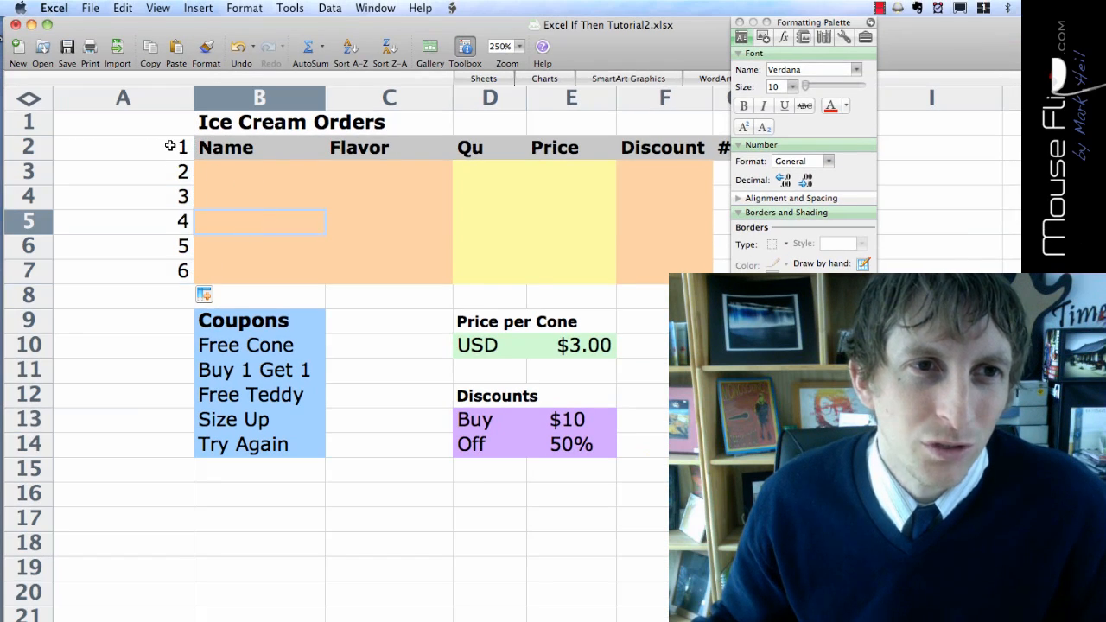
pyautogui.click(123, 98)
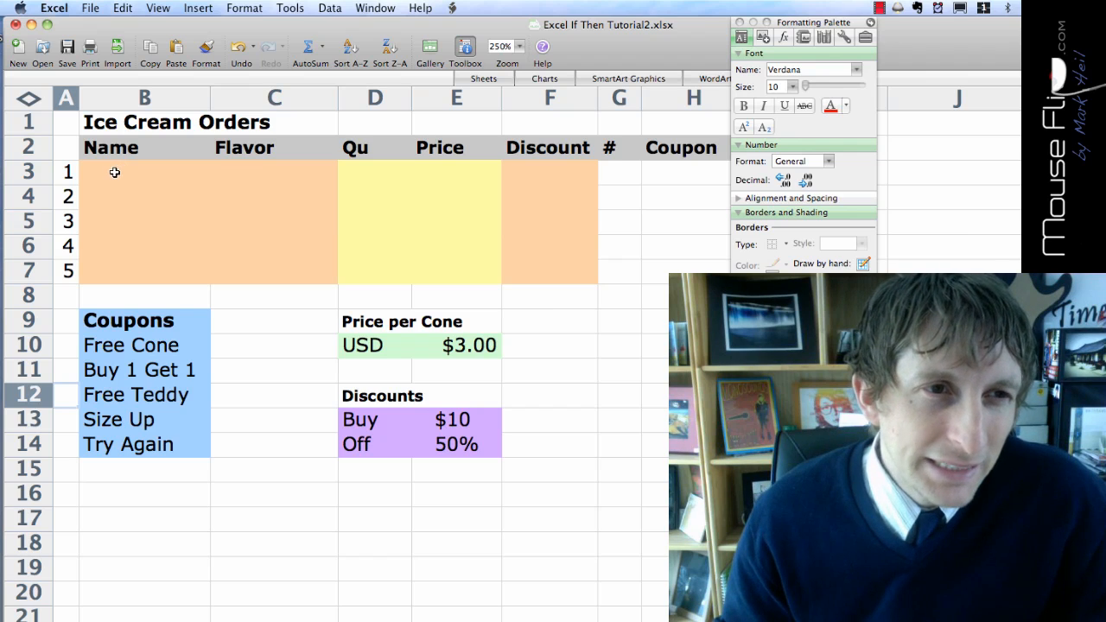
pyautogui.click(144, 196)
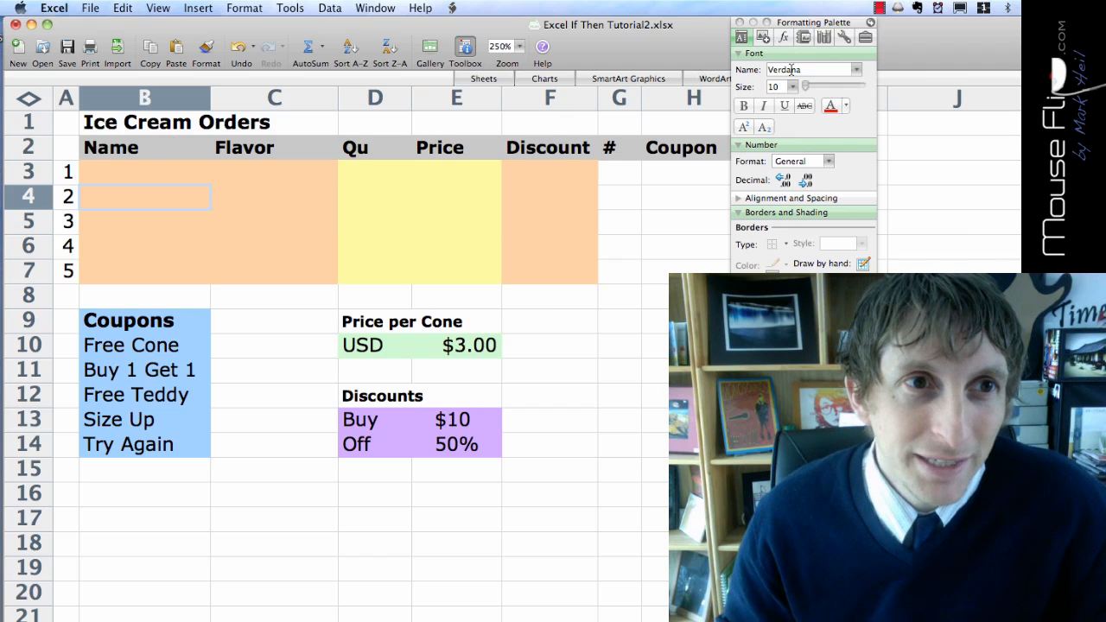
# Enter names Jason, Marion, Terry, Dirk and Tyson with their flavours, then select D3
pyautogui.click(144, 172)
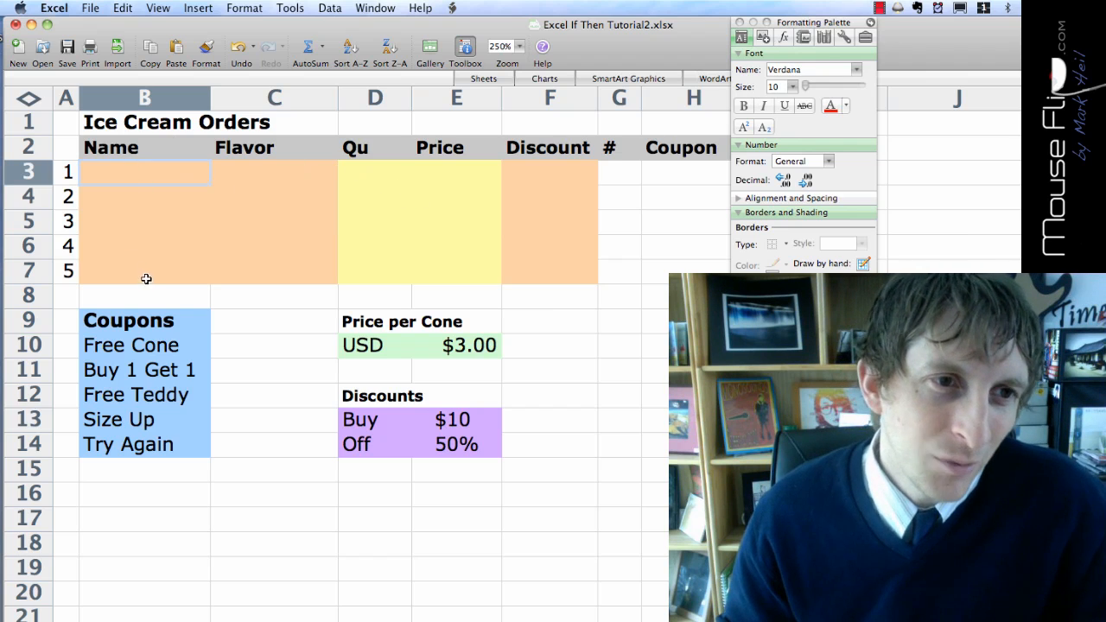
pyautogui.moveTo(159, 234)
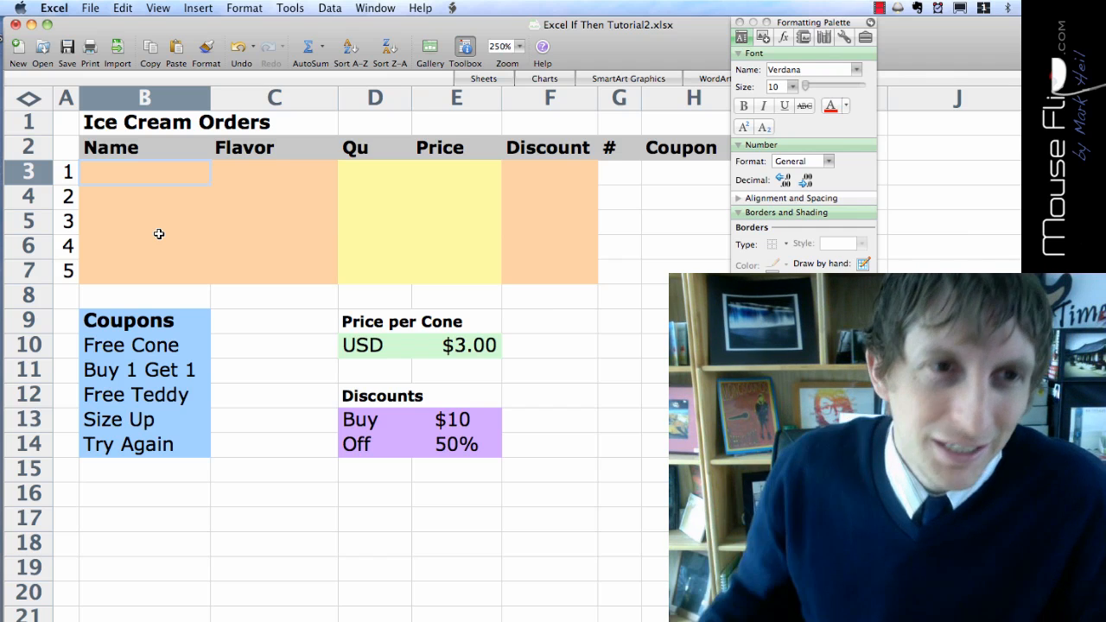
pyautogui.moveTo(268, 386)
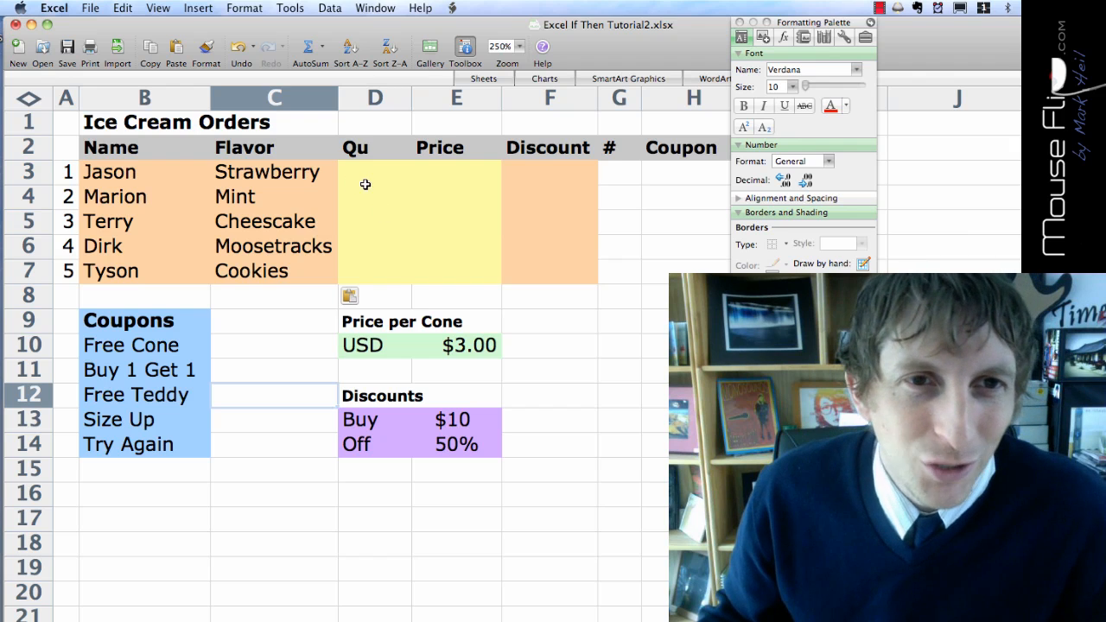
pyautogui.click(374, 172)
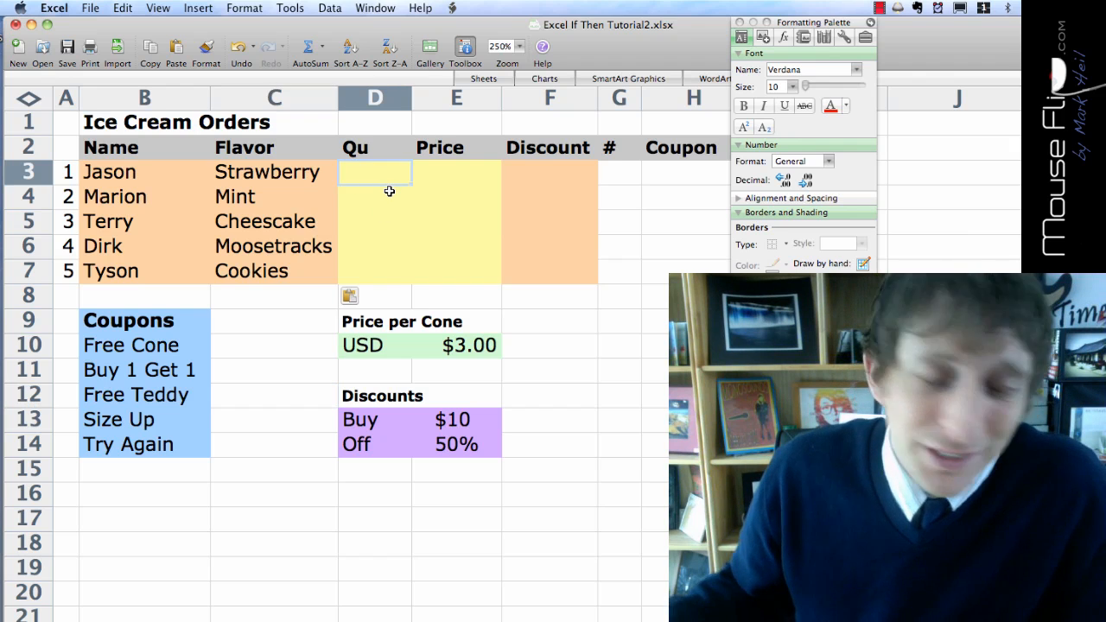
pyautogui.moveTo(340, 184)
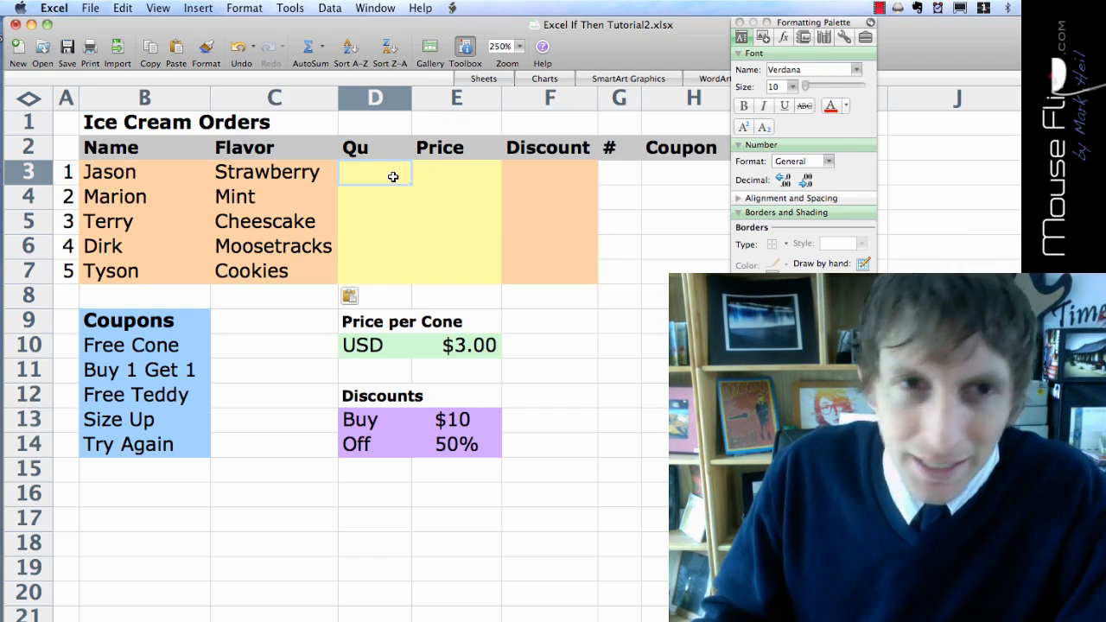
# Enter quantities 1, 3, 2, 5 and 6 in D3:D7, then select E3
pyautogui.write('1')
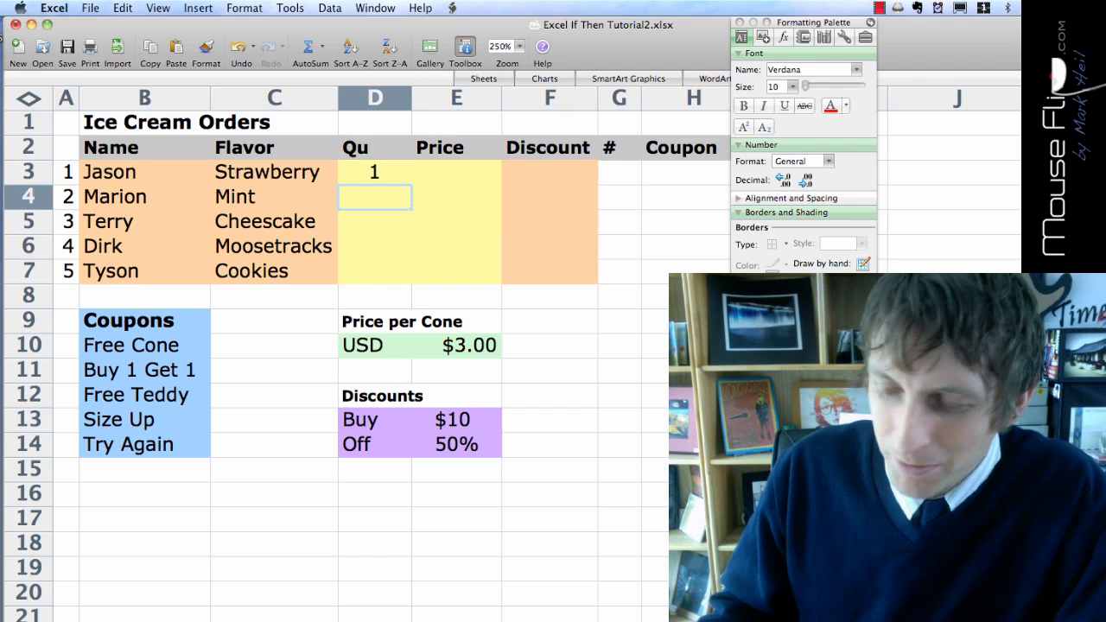
pyautogui.write('3')
pyautogui.click(375, 221)
pyautogui.write('2')
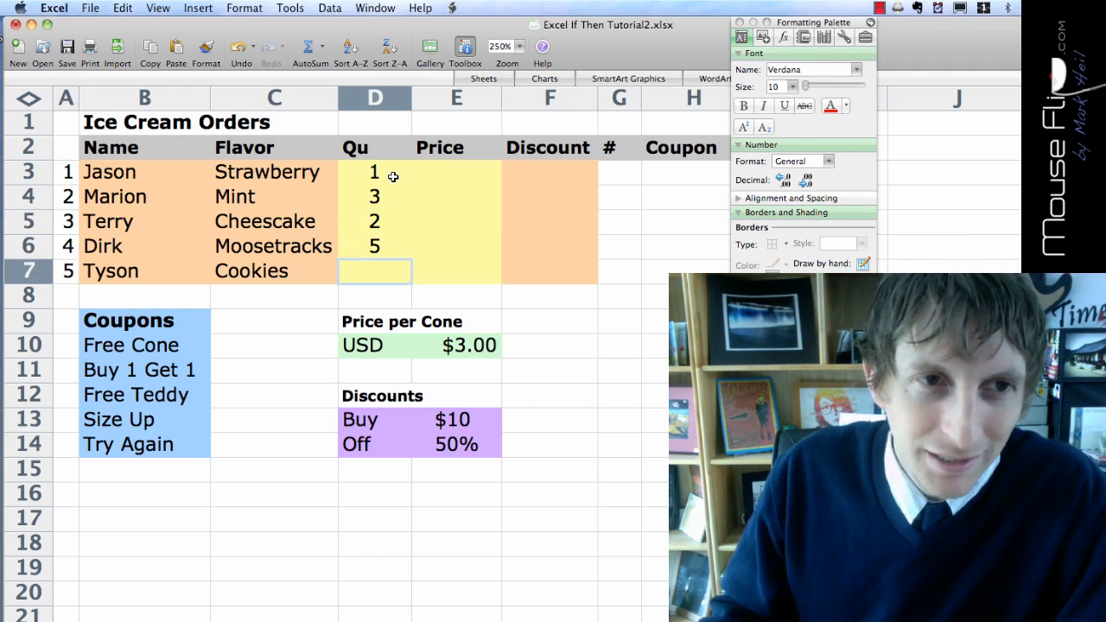
pyautogui.write('6')
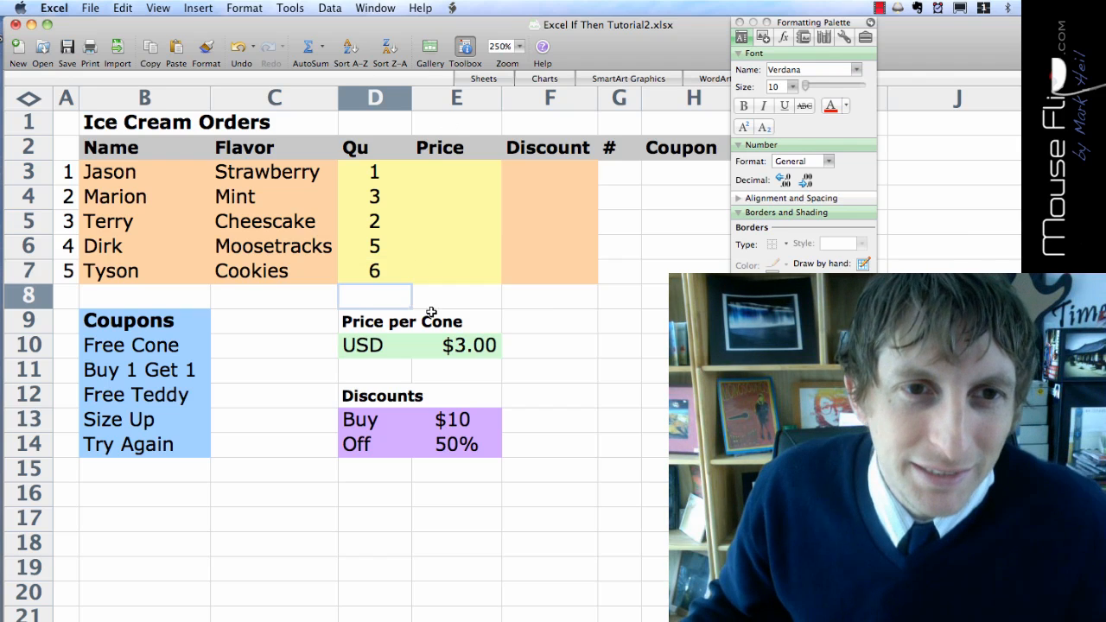
pyautogui.click(456, 173)
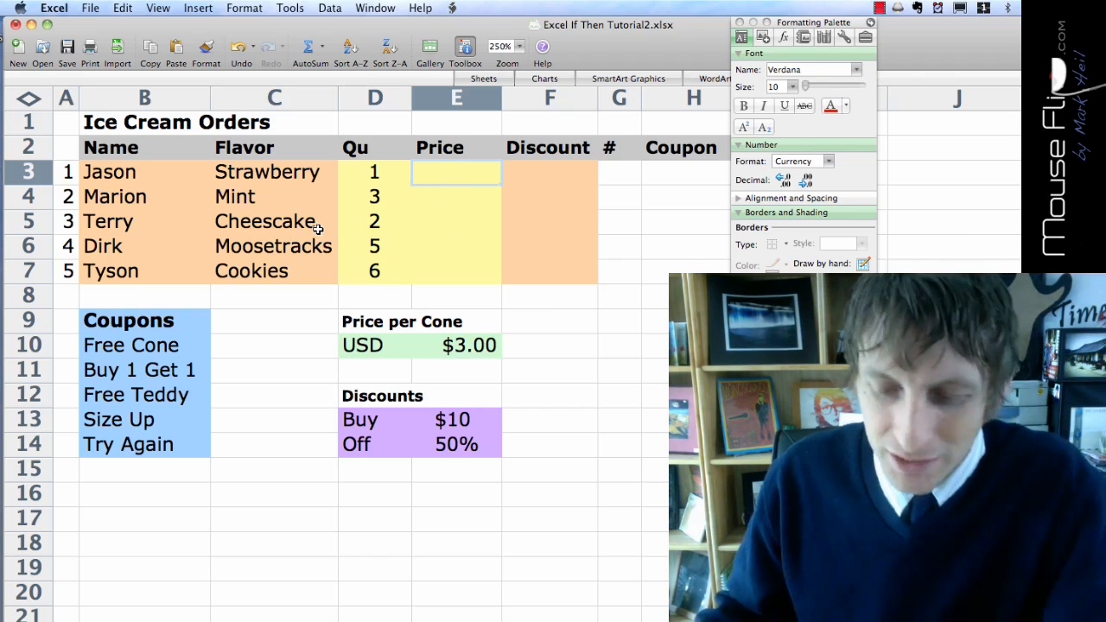
# Build Jason's quantity-times-cone-price formula, enter the cone price in E10, and reselect E3
pyautogui.click(374, 172)
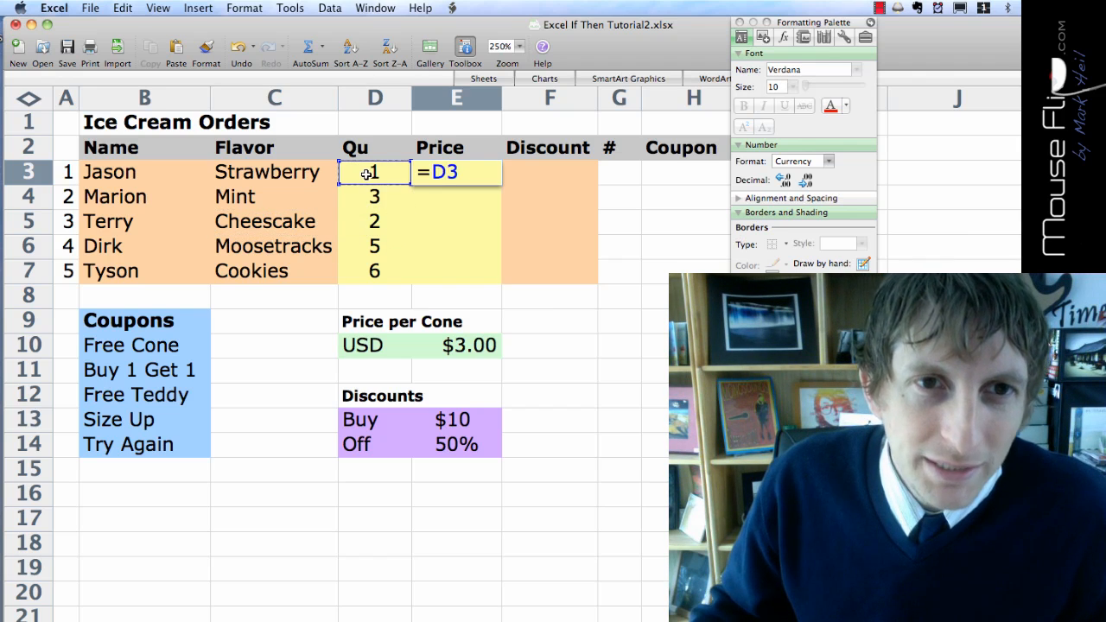
pyautogui.write('*')
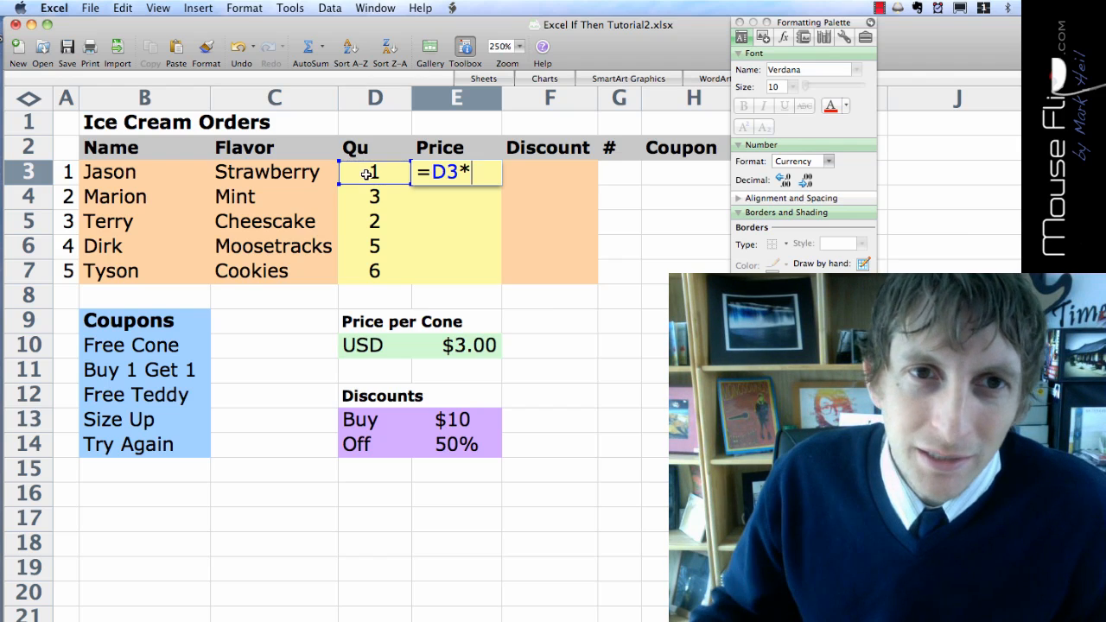
pyautogui.click(456, 345)
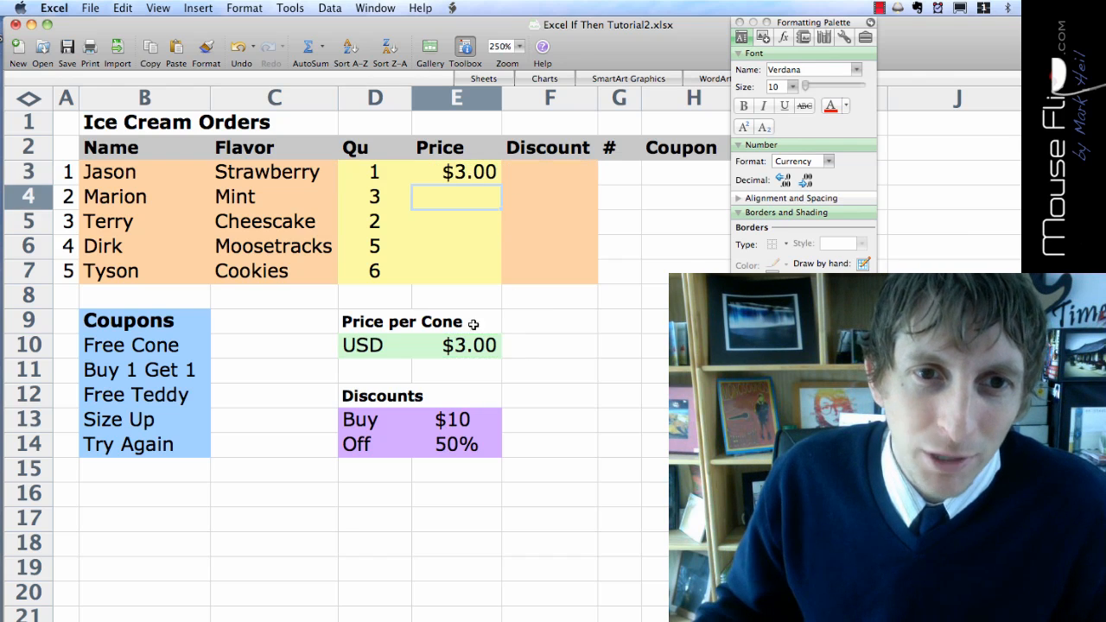
pyautogui.write('4')
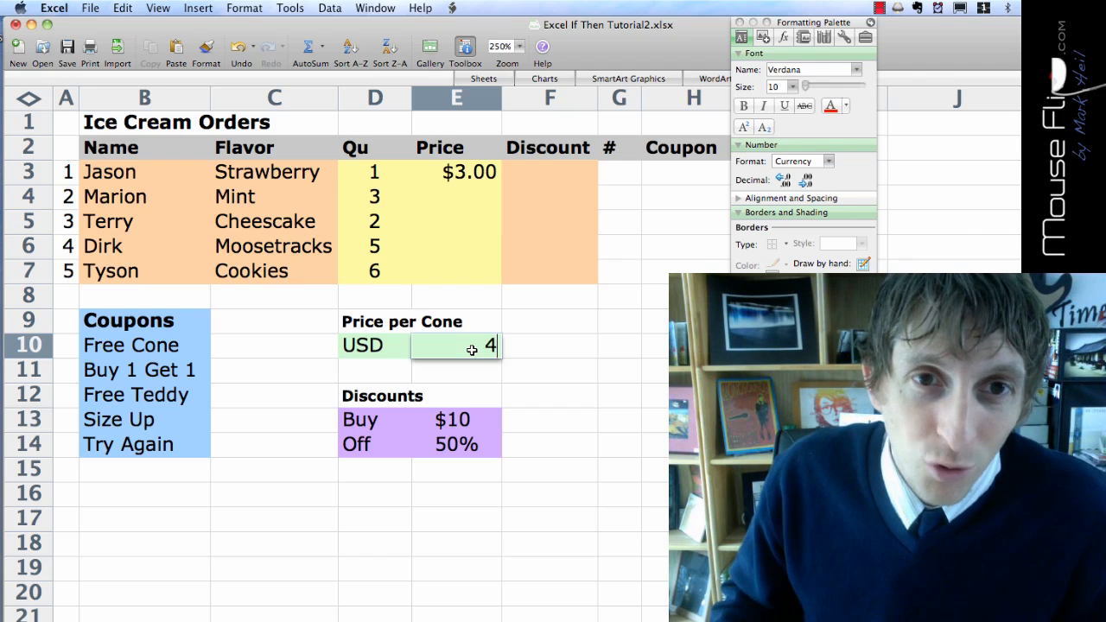
pyautogui.press('Return')
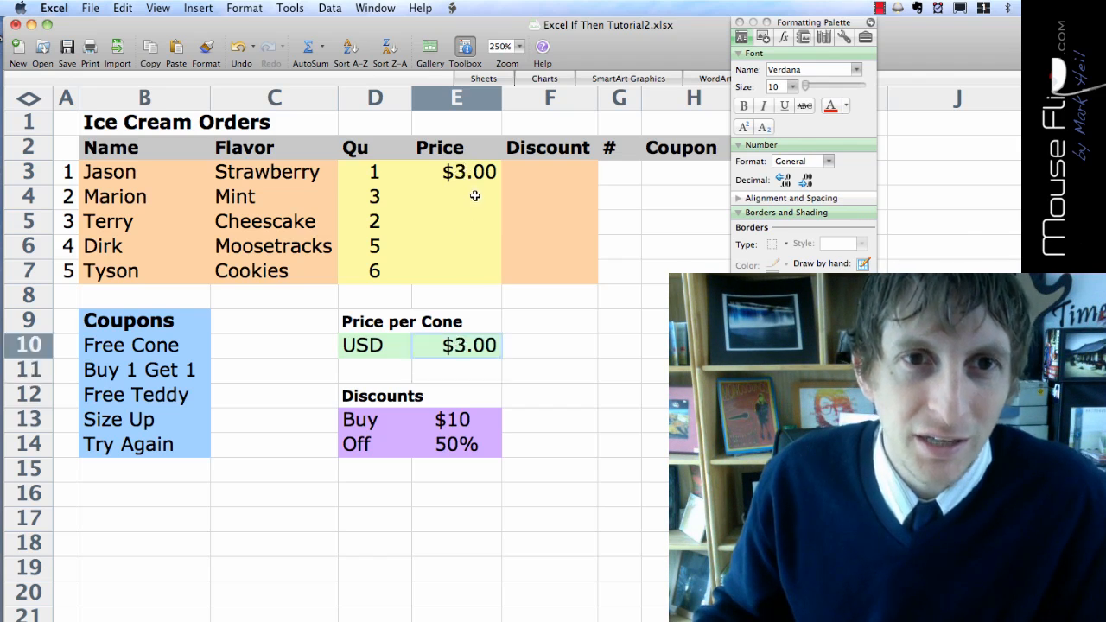
pyautogui.click(456, 171)
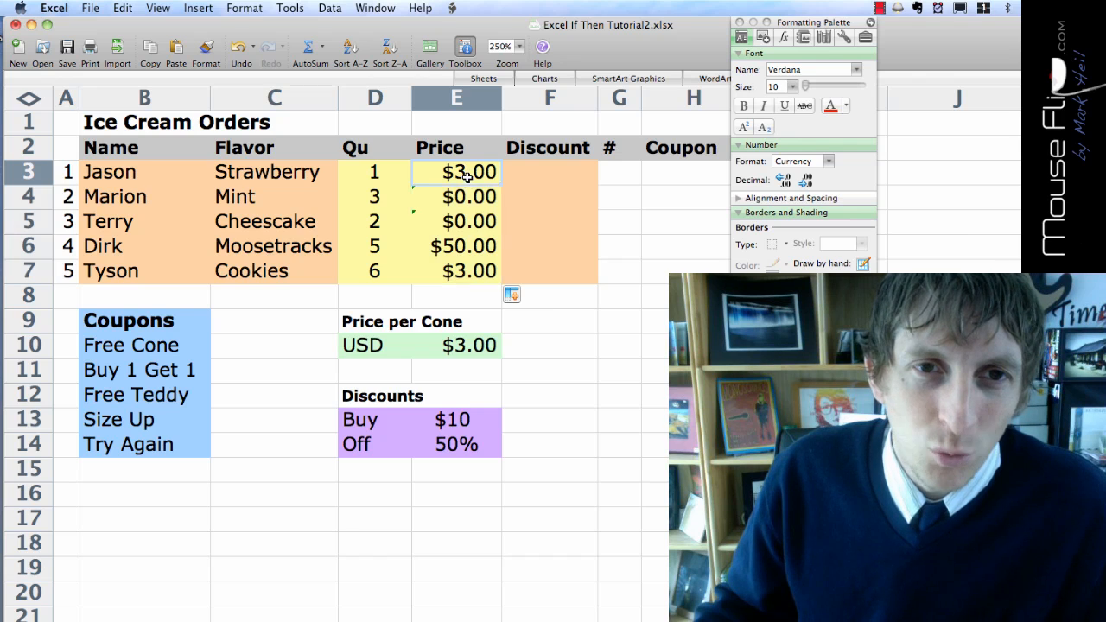
# Change E3 to =D3*$E$10 and fill it down through E7
pyautogui.write('=D3*E10')
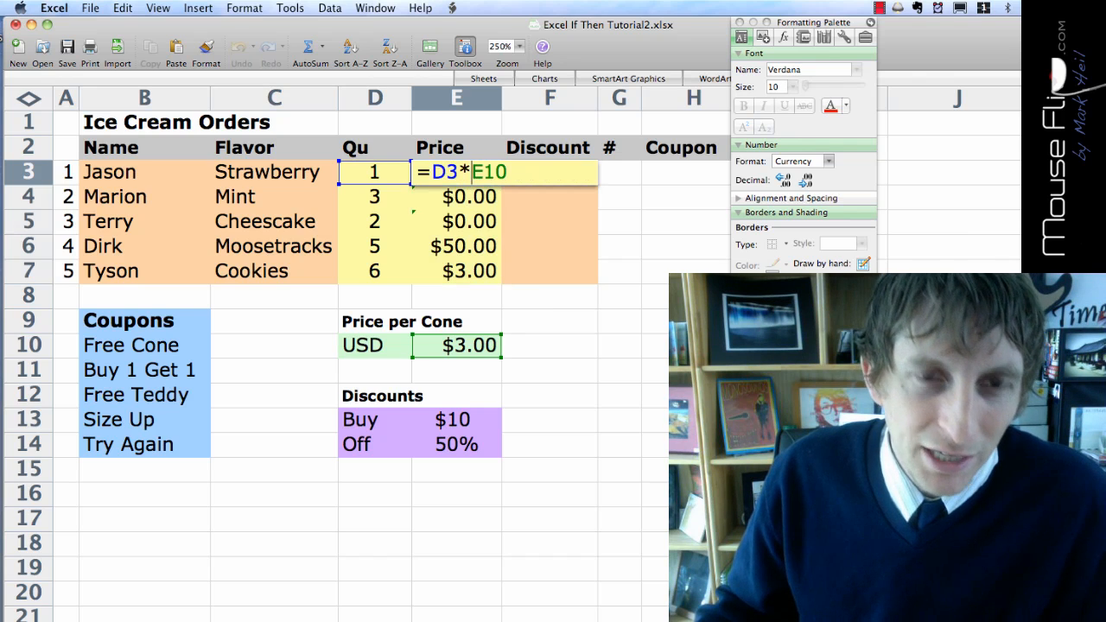
pyautogui.click(457, 196)
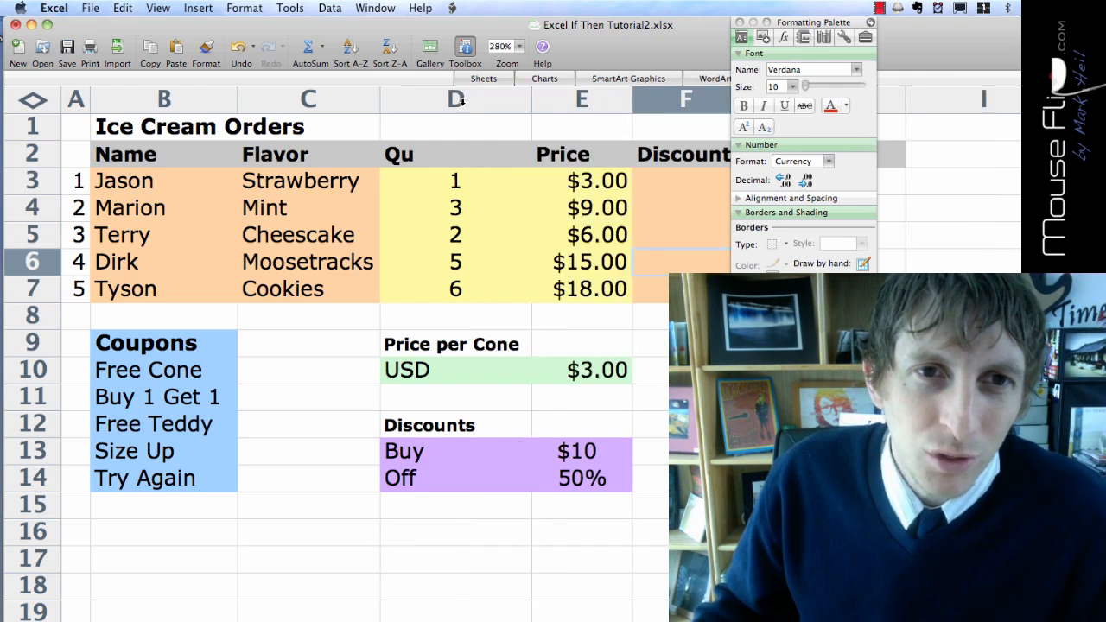
# Narrow quantity column D and select the first Discount cell F3
pyautogui.moveTo(454, 99); pyautogui.dragTo(419, 99)
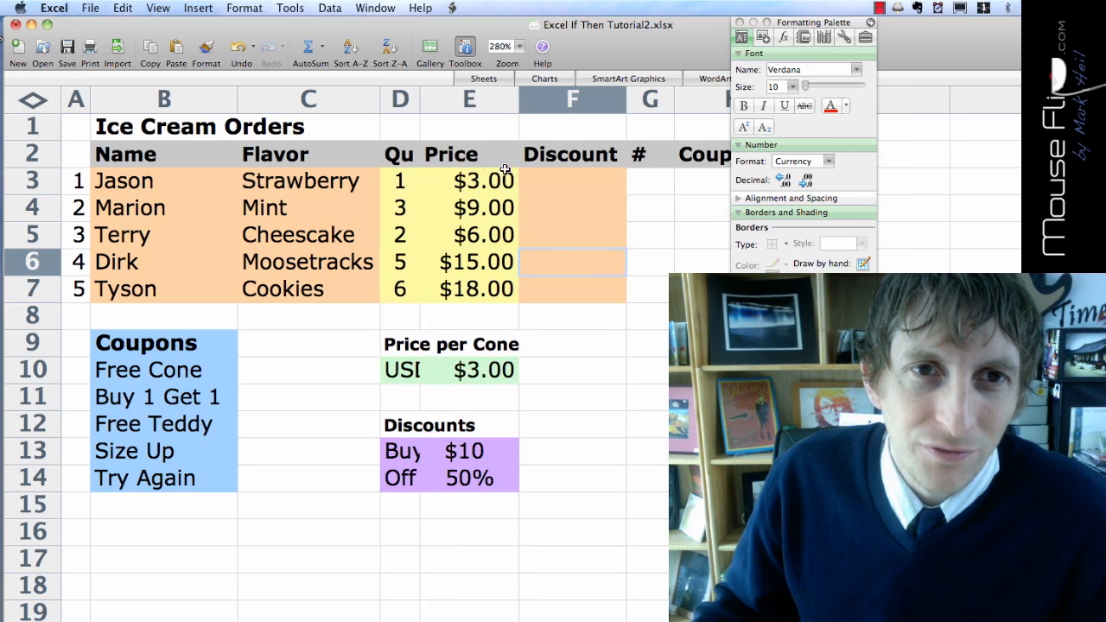
pyautogui.click(574, 182)
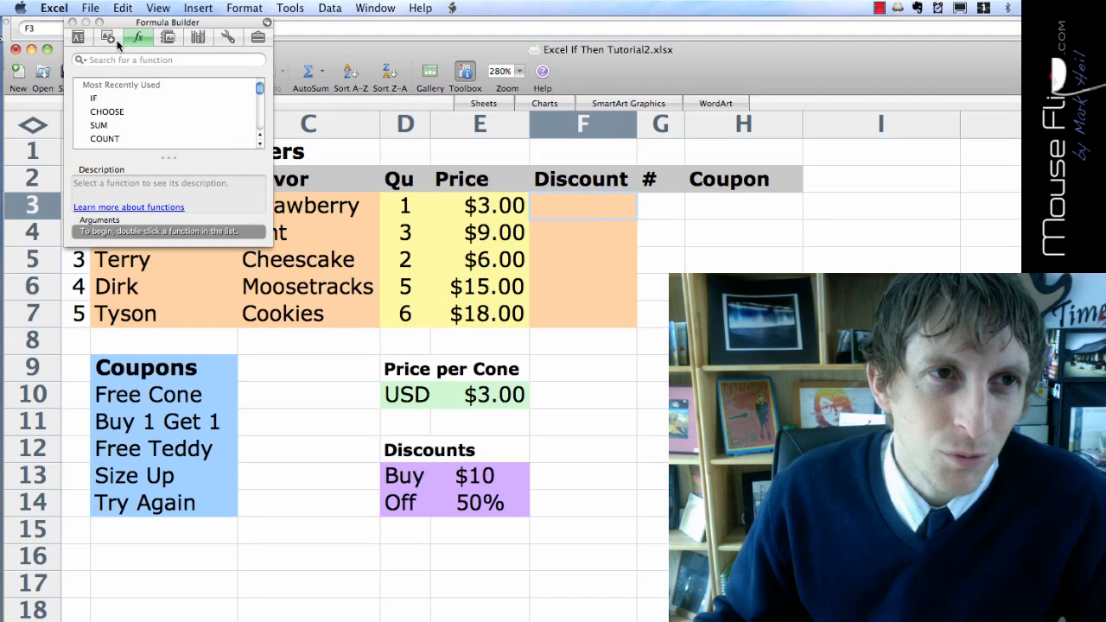
# Start an IF formula in F3 testing whether E3 is >= the E13 threshold
pyautogui.click(93, 98)
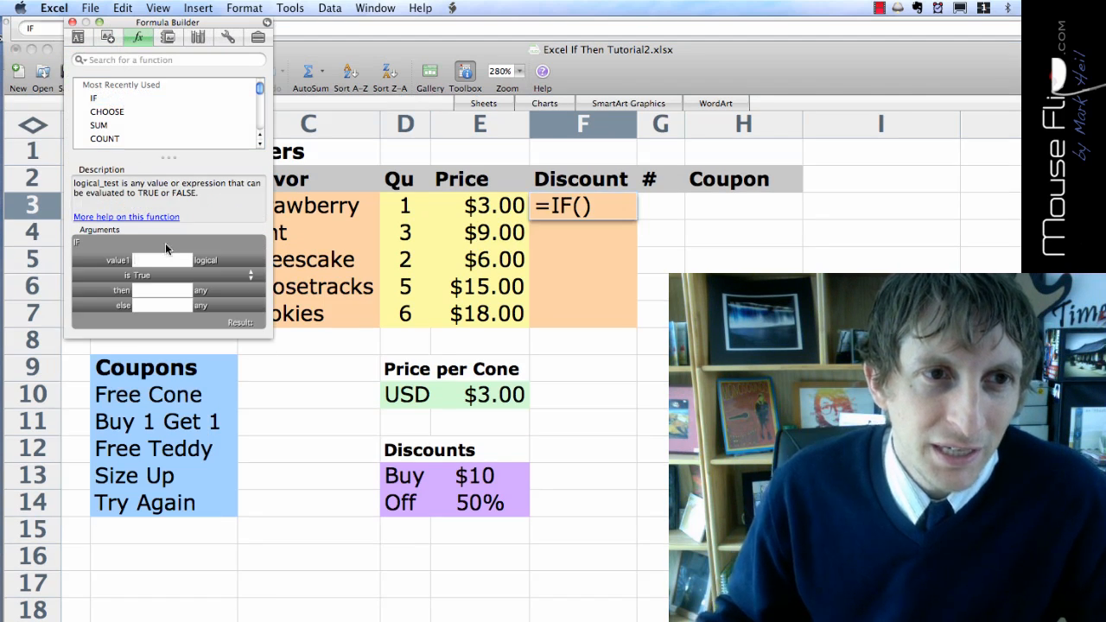
pyautogui.moveTo(167, 21); pyautogui.dragTo(248, 22)
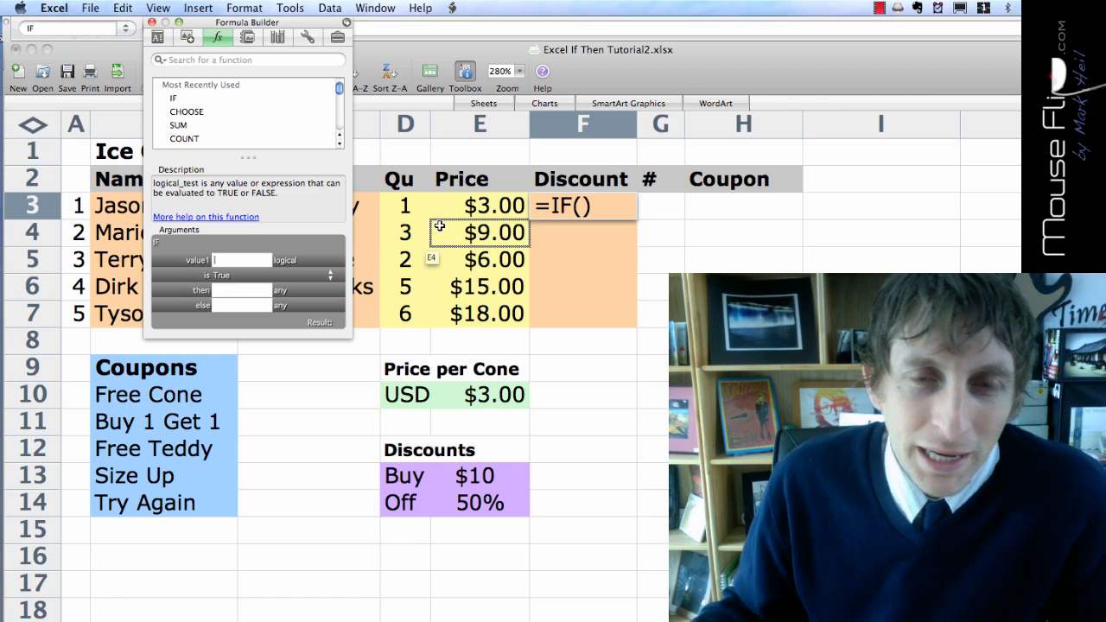
pyautogui.click(480, 206)
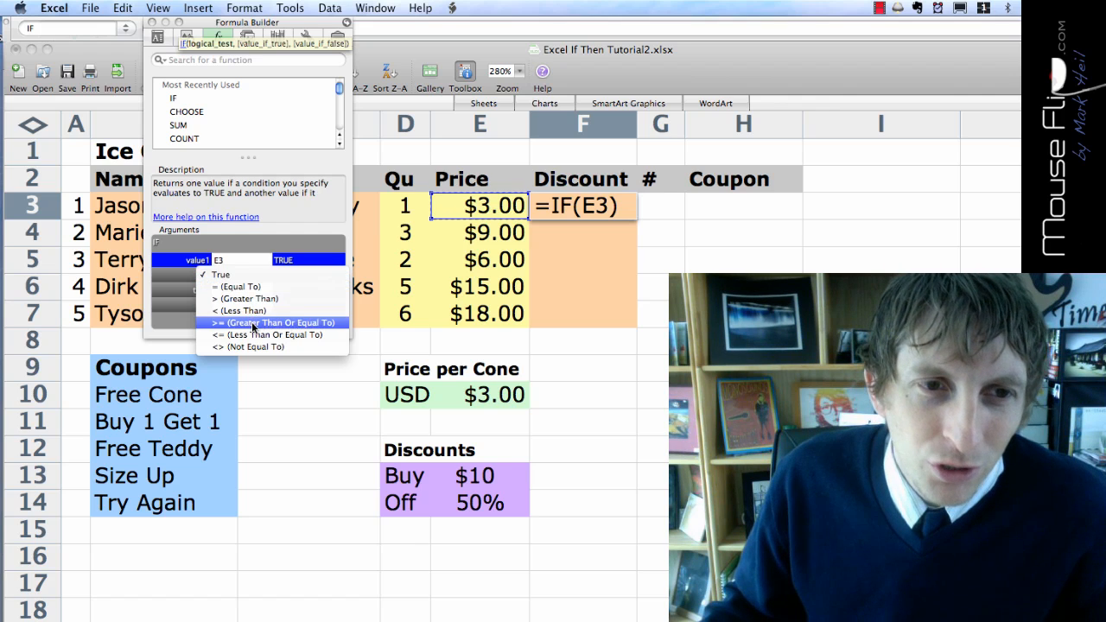
pyautogui.click(274, 322)
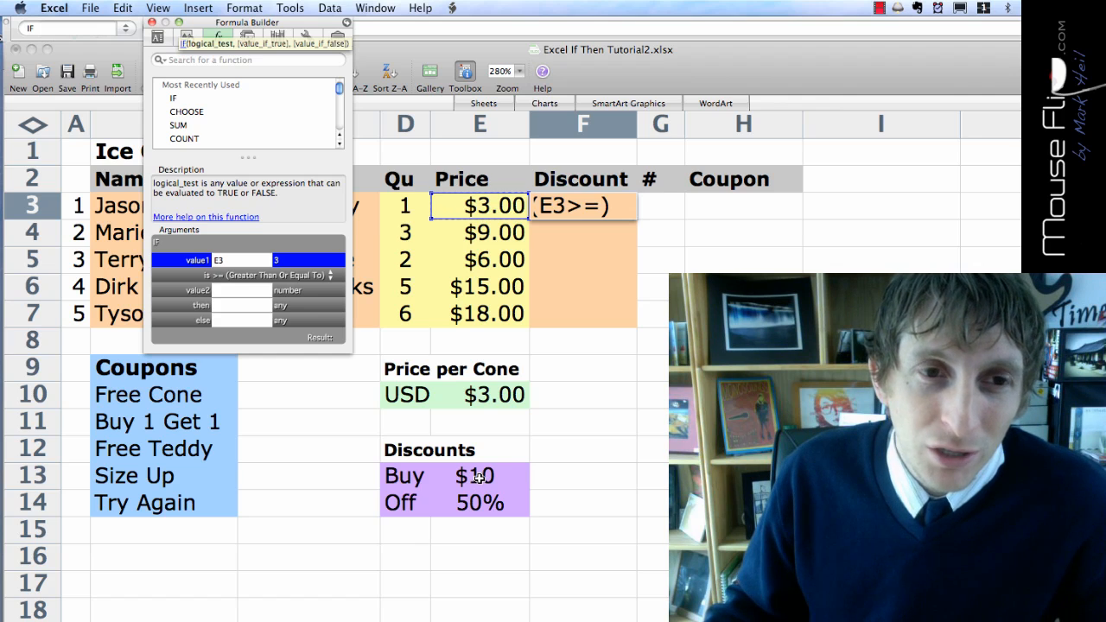
pyautogui.click(475, 476)
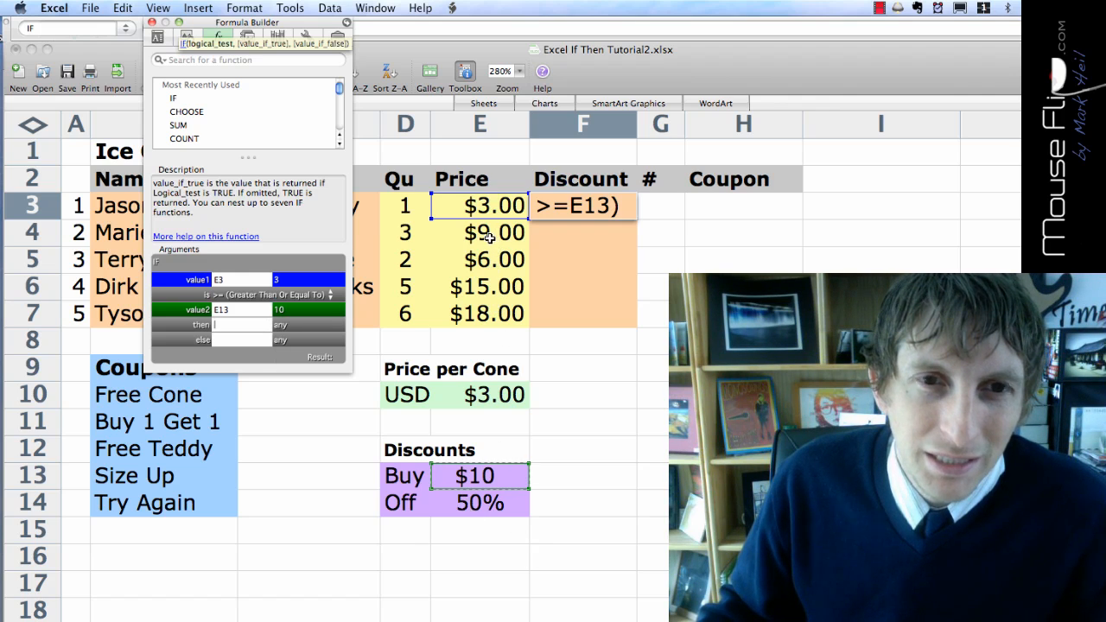
pyautogui.click(480, 503)
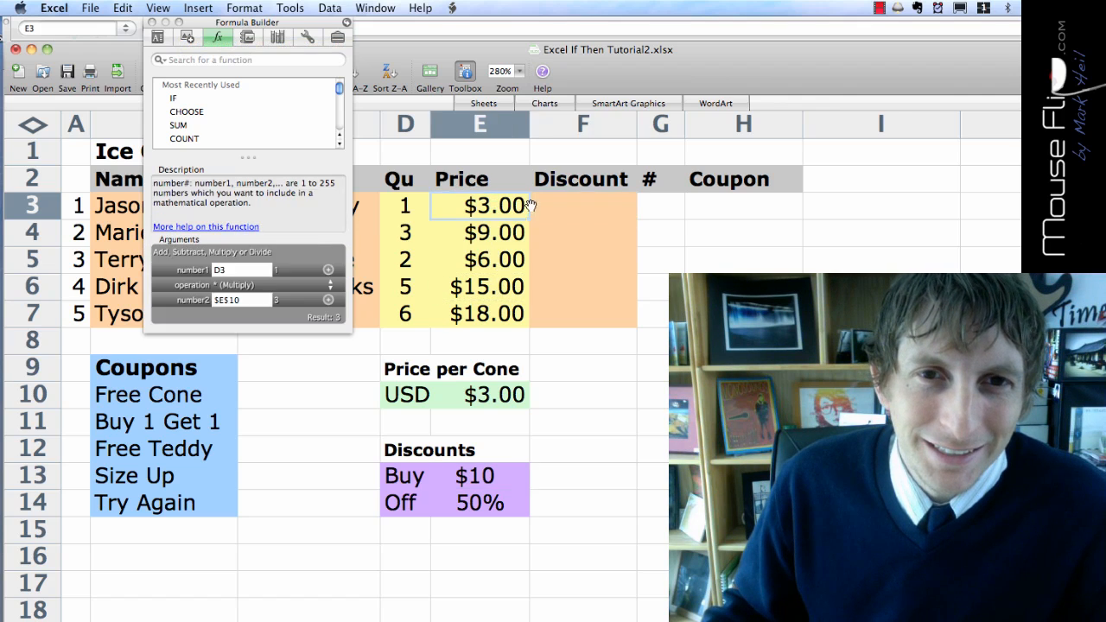
# Redo F3's IF formula: if E3>=E13 return E3/2, otherwise E3
pyautogui.click(583, 206)
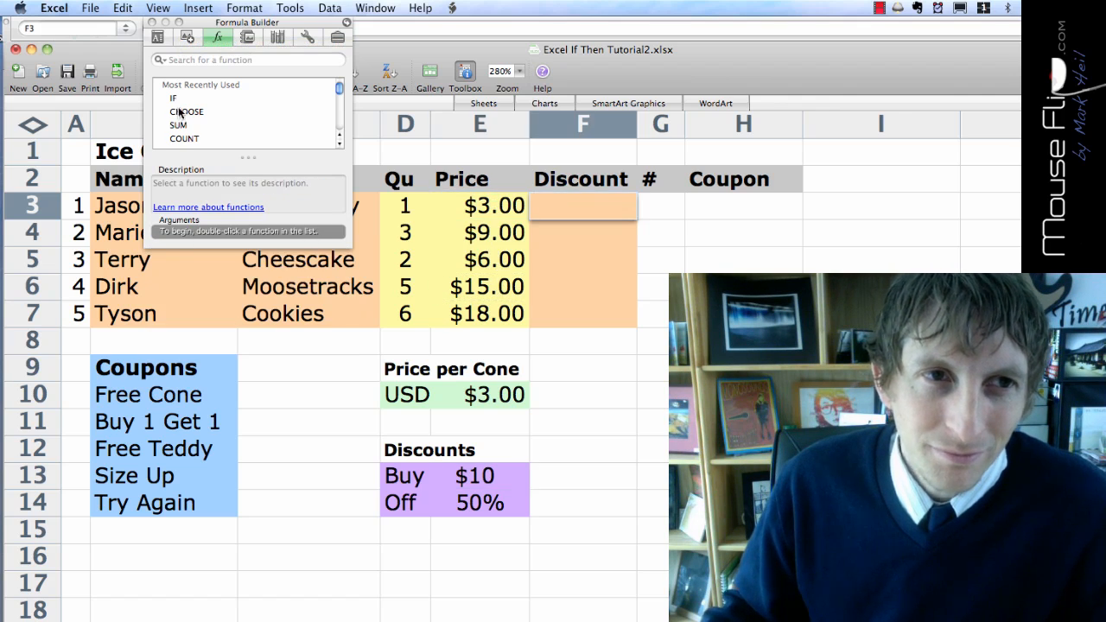
pyautogui.doubleClick(173, 98)
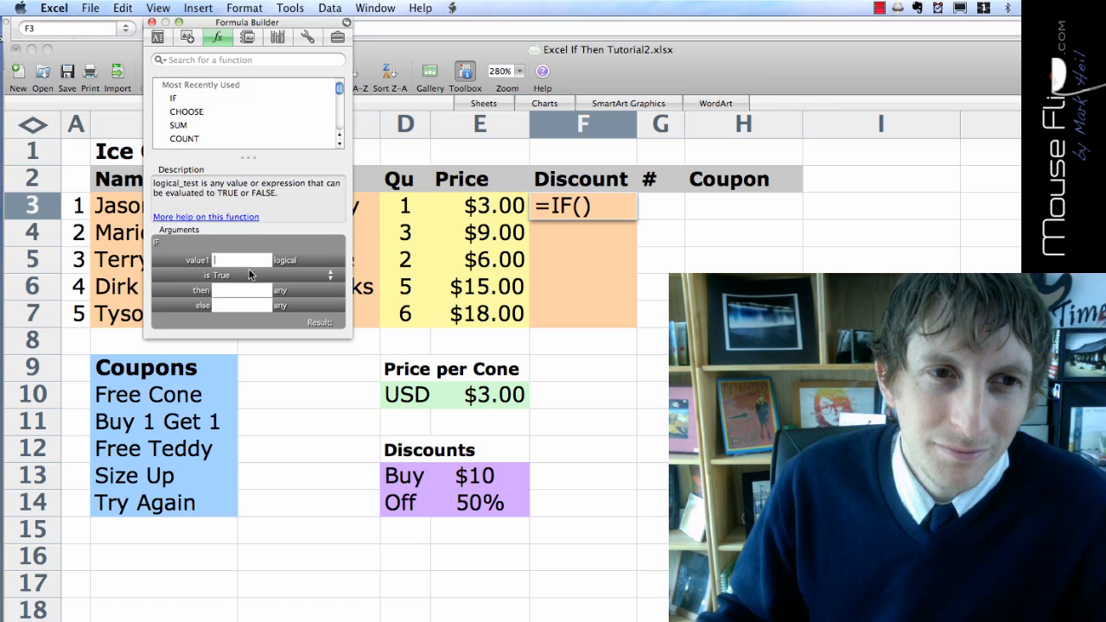
pyautogui.click(480, 206)
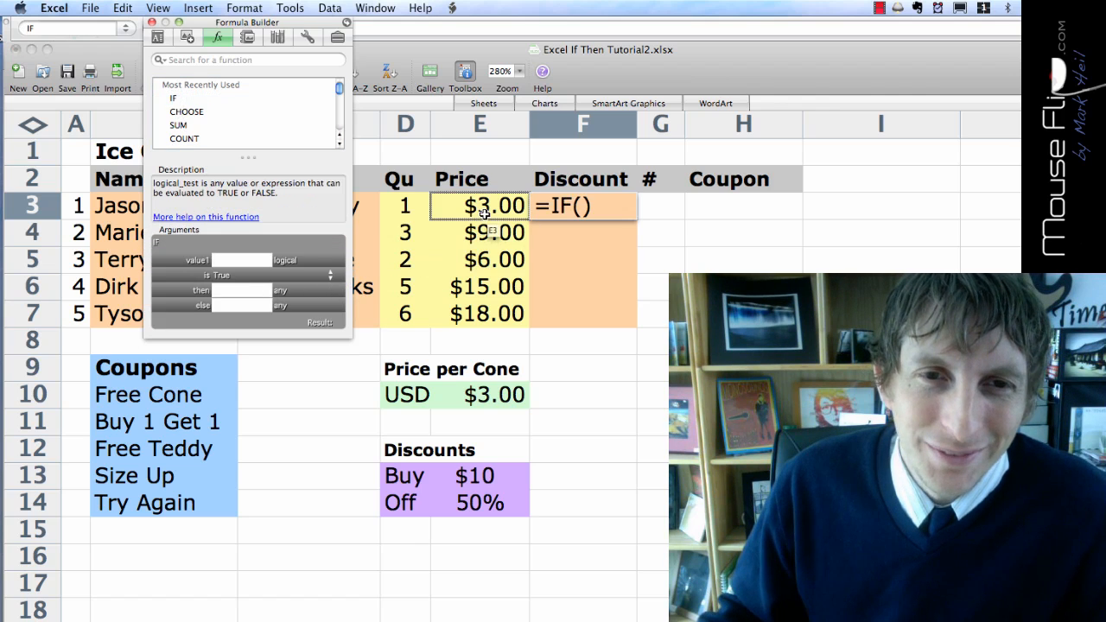
pyautogui.click(488, 205)
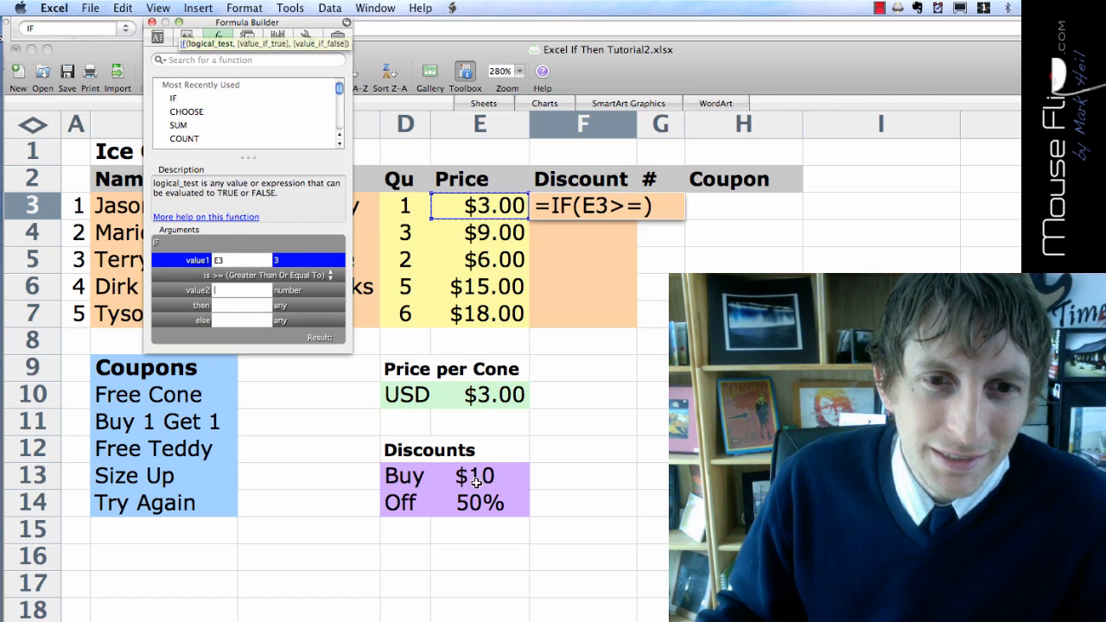
pyautogui.click(472, 476)
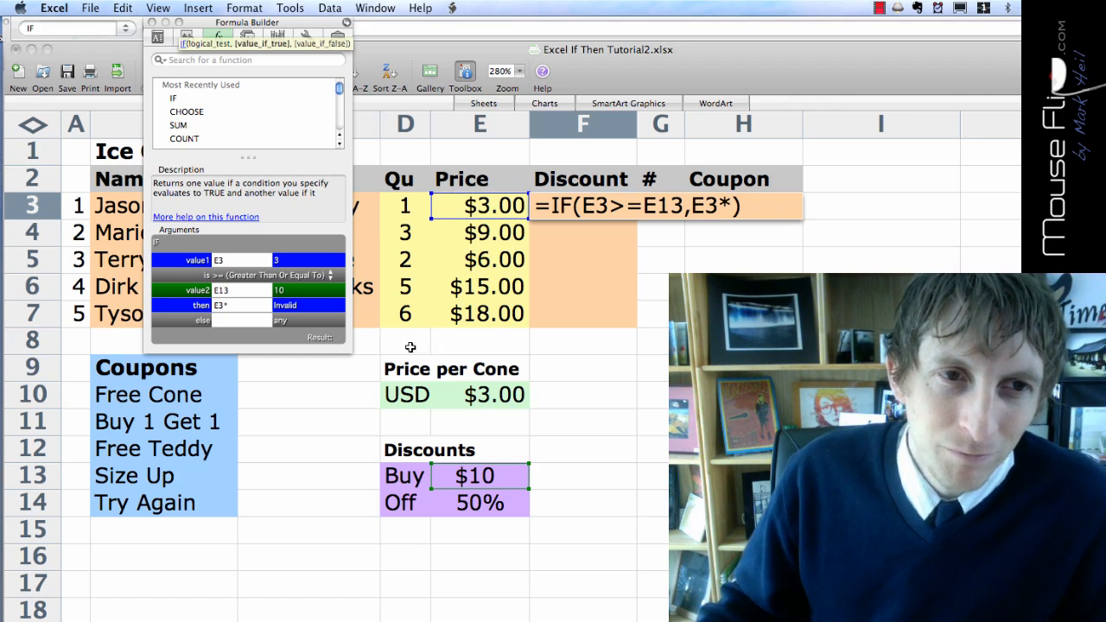
pyautogui.write('2')
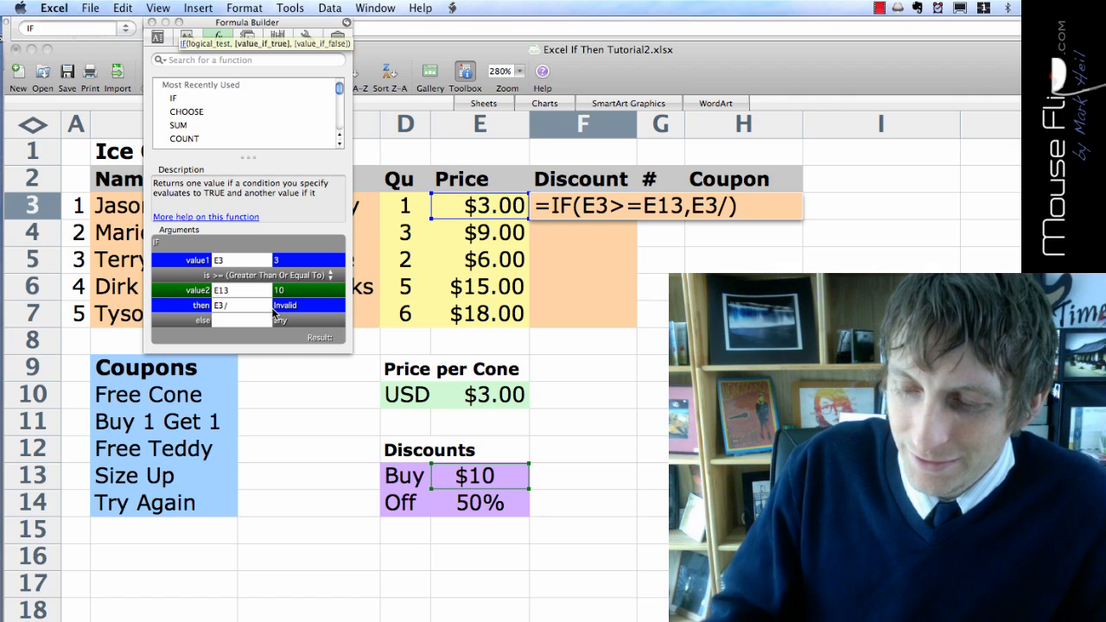
pyautogui.write('2')
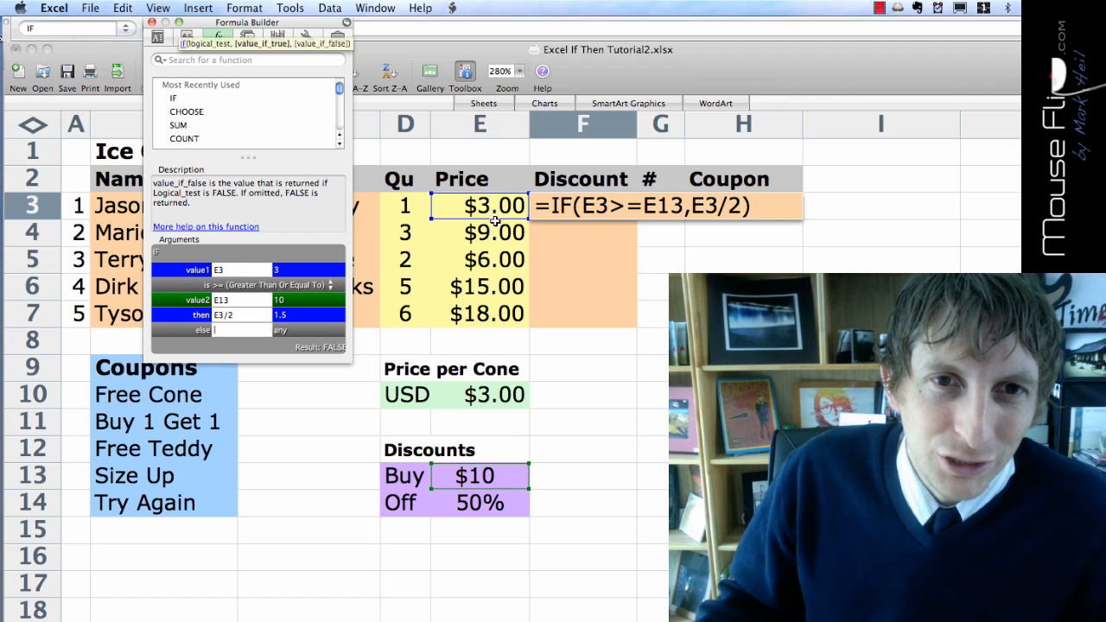
pyautogui.write('E3')
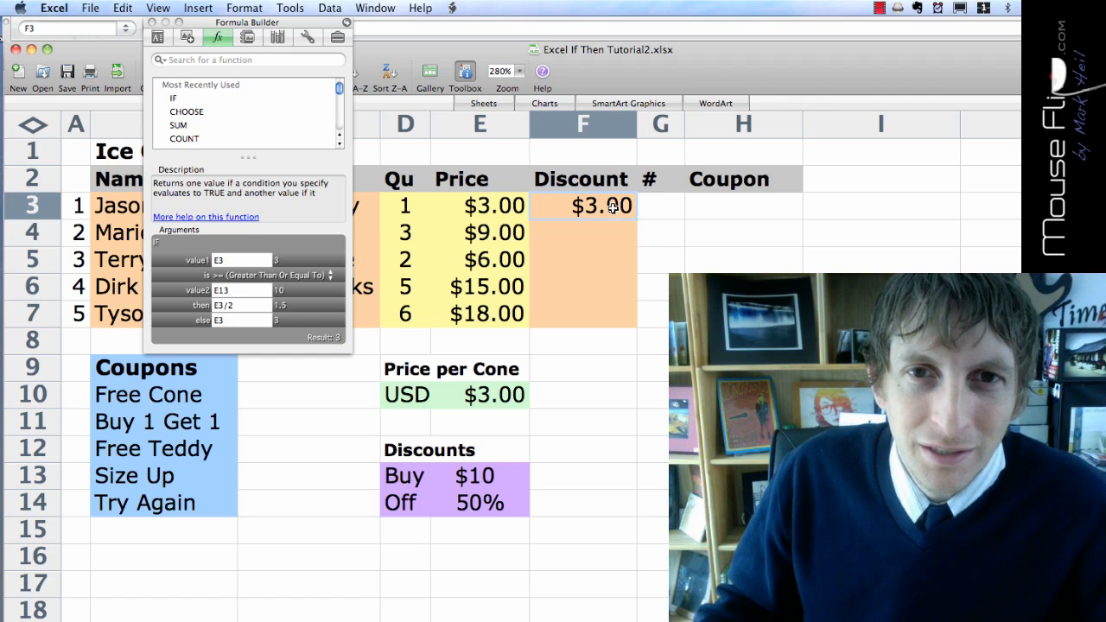
# Change D3 to 7, fill F3's discount formula down to F7, and change D7 to 2
pyautogui.click(405, 206)
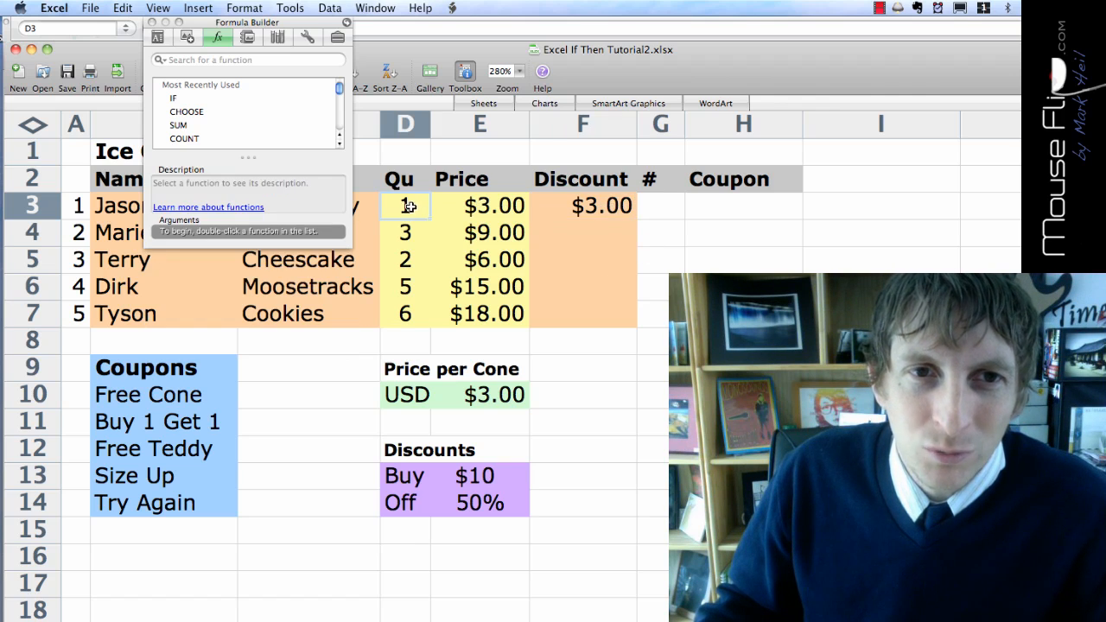
pyautogui.write('7')
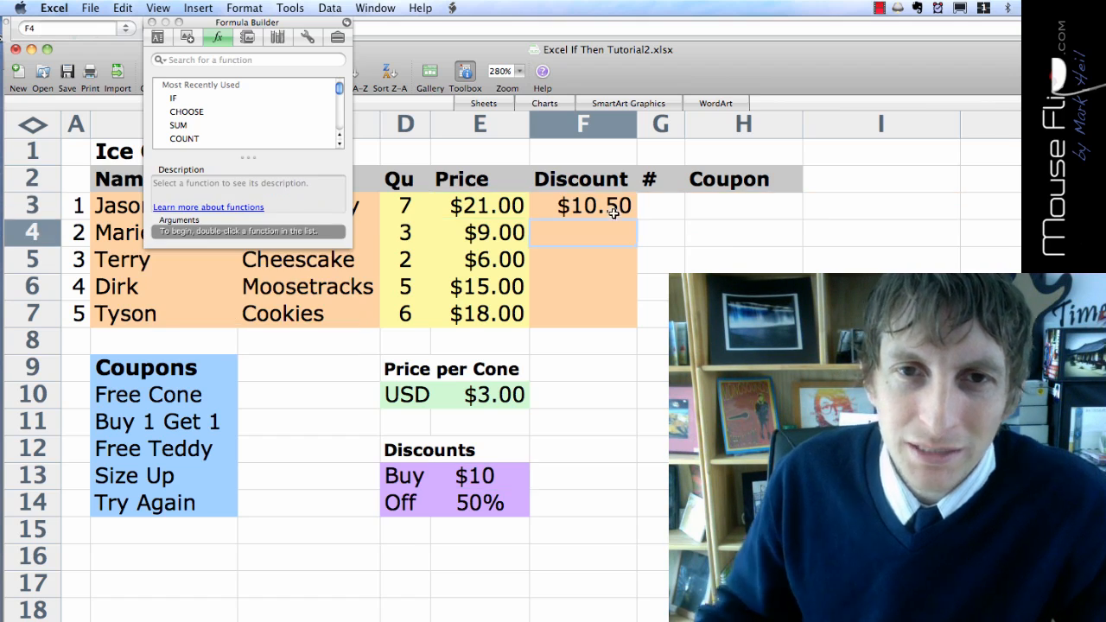
pyautogui.click(582, 205)
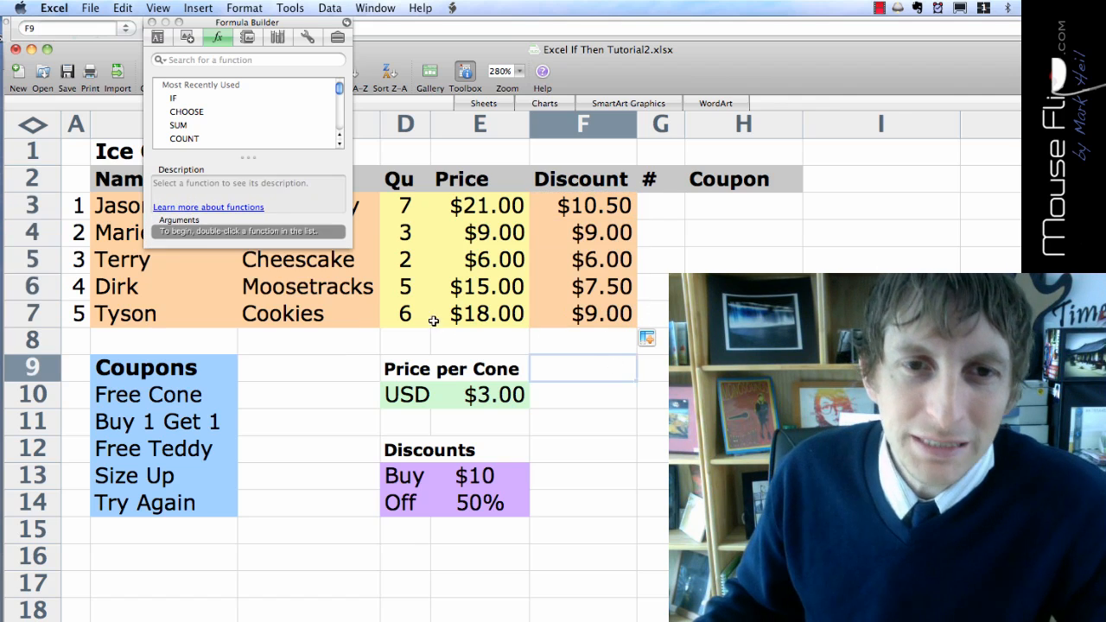
pyautogui.click(404, 314)
pyautogui.write('2')
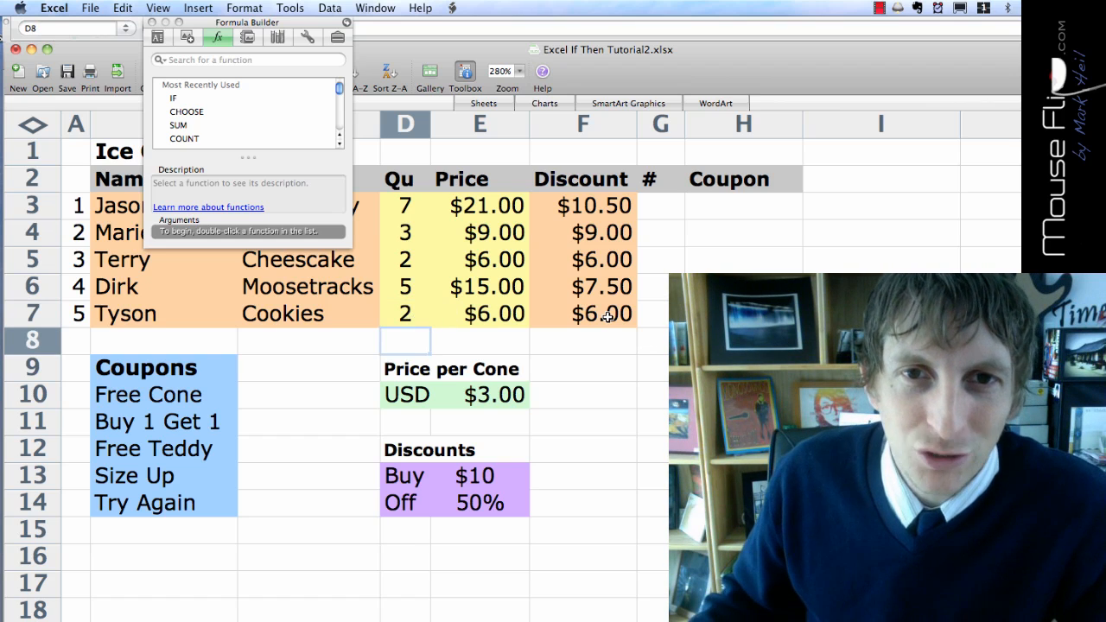
pyautogui.moveTo(585, 421)
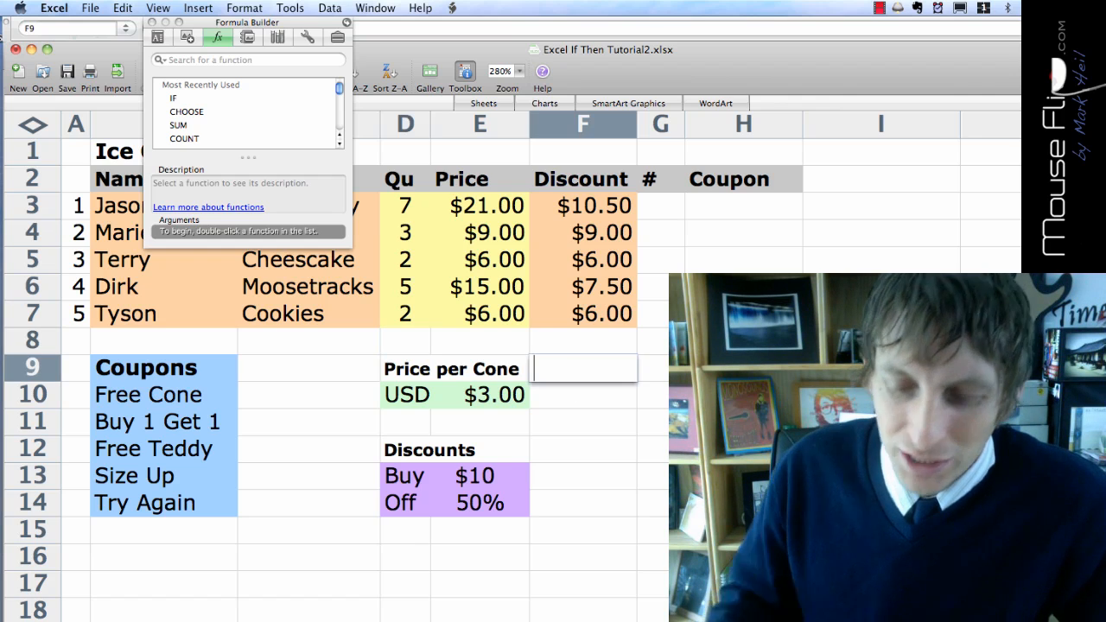
# Start typing a formula in F9, then discard it and leave the cell blank
pyautogui.write('=')
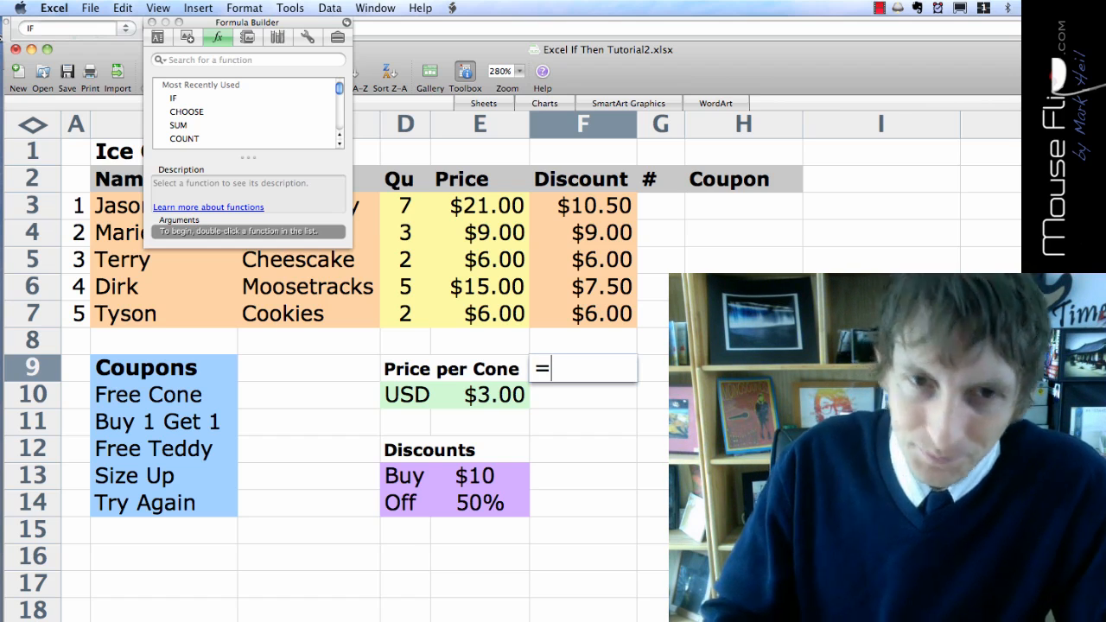
pyautogui.write('(')
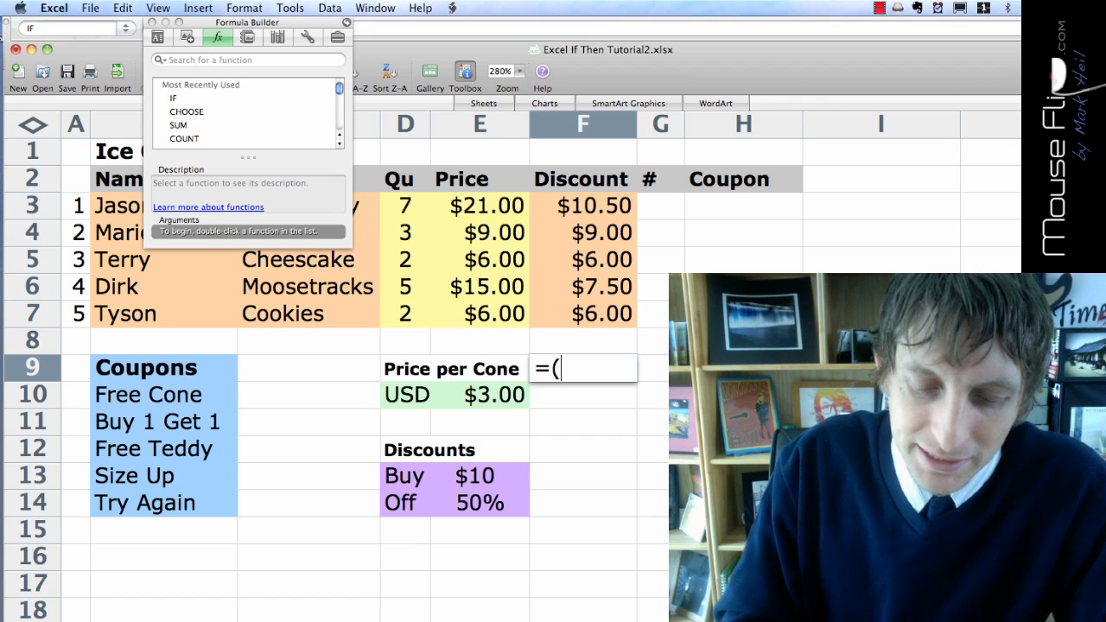
pyautogui.write('88')
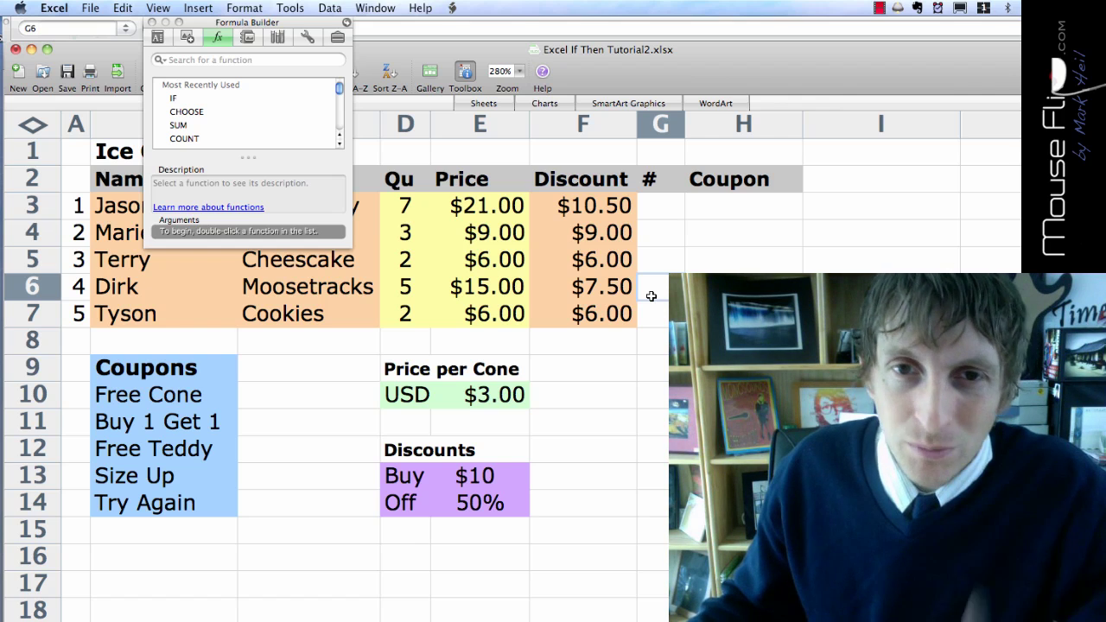
# Copy order numbers 1–5 from A3:A7 into A10:A14 beside the coupons, then select columns C–F
pyautogui.click(582, 206)
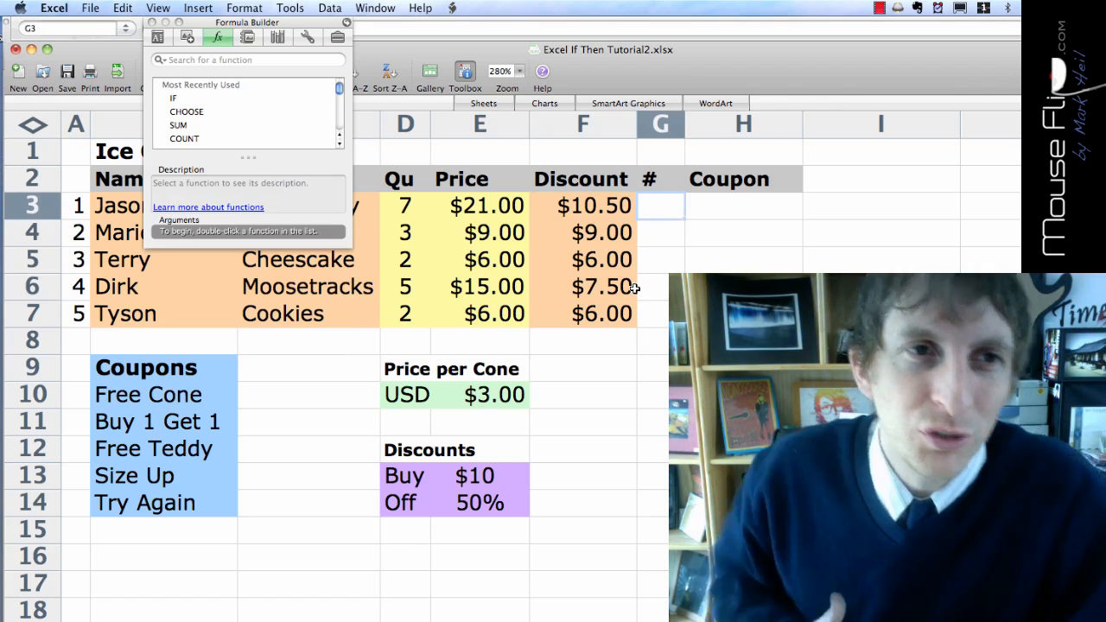
pyautogui.click(186, 112)
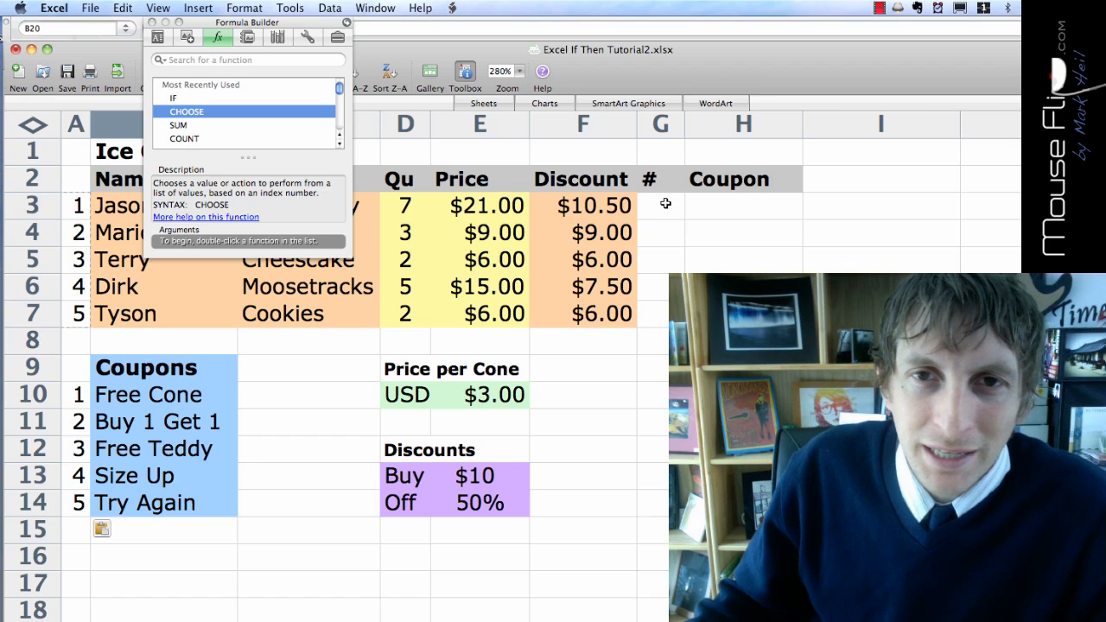
pyautogui.click(743, 205)
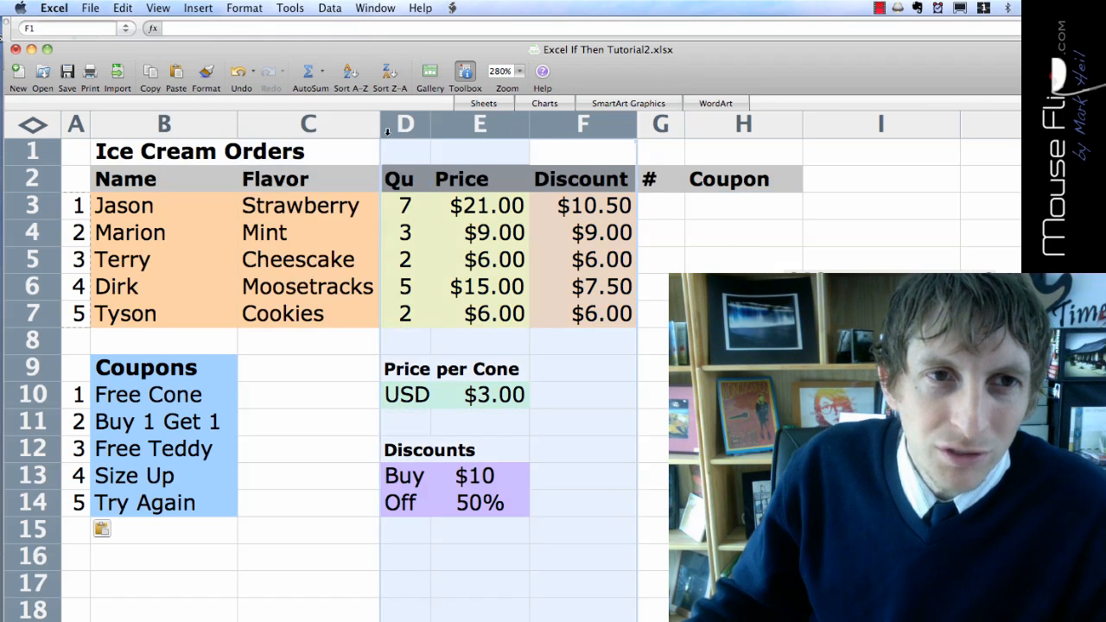
# Hide selected columns C–F (Flavor, Qu, Price, Discount) from the header right-click menu
pyautogui.rightClick(404, 123)
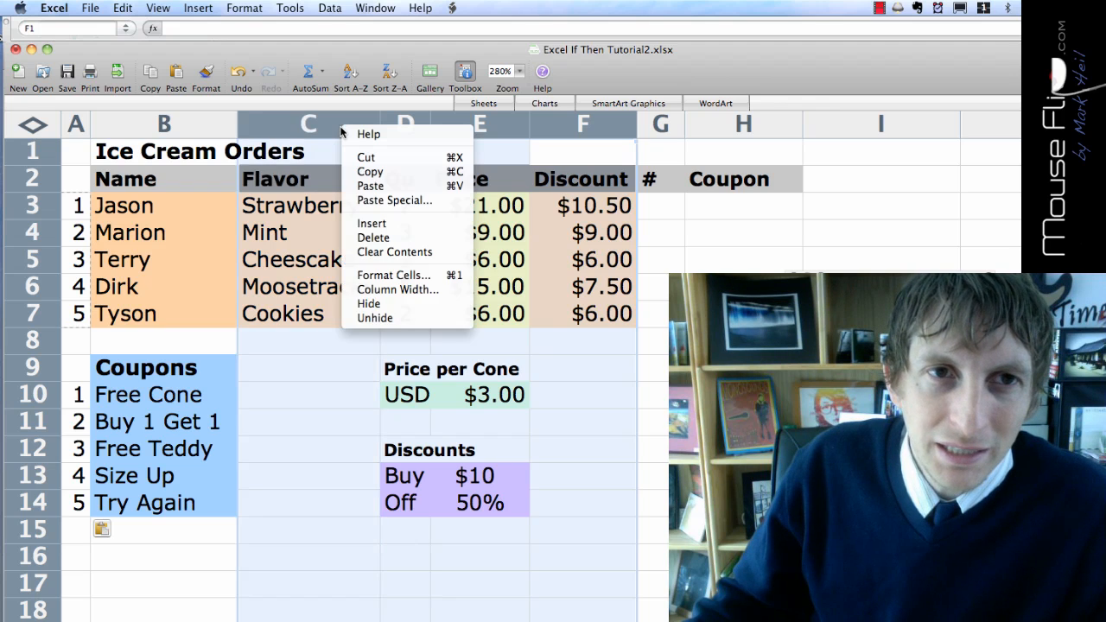
pyautogui.moveTo(372, 238)
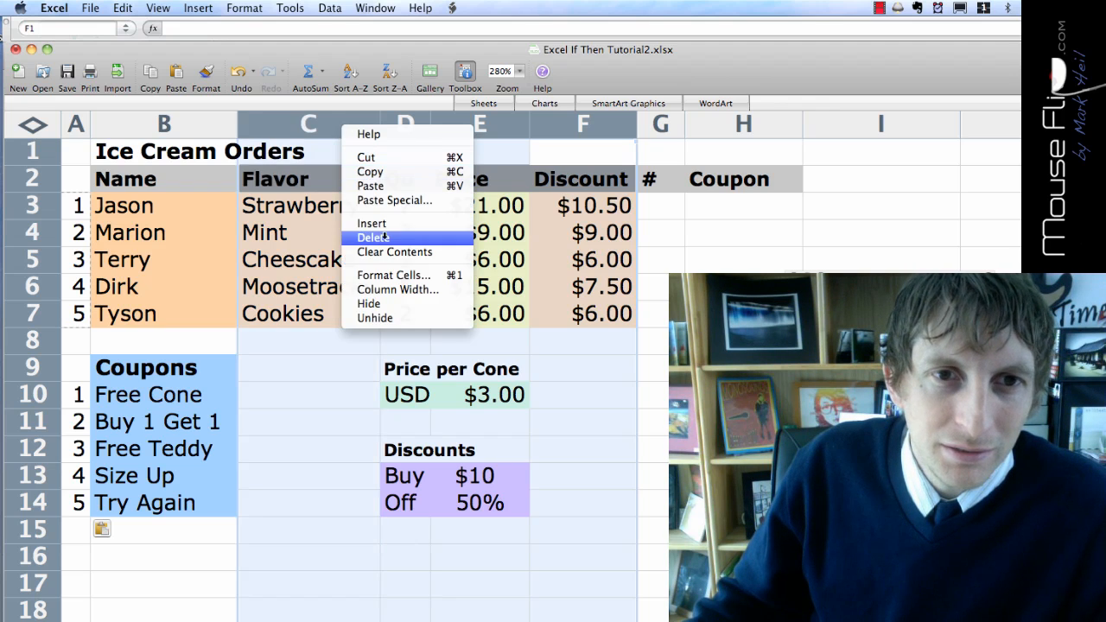
pyautogui.click(372, 237)
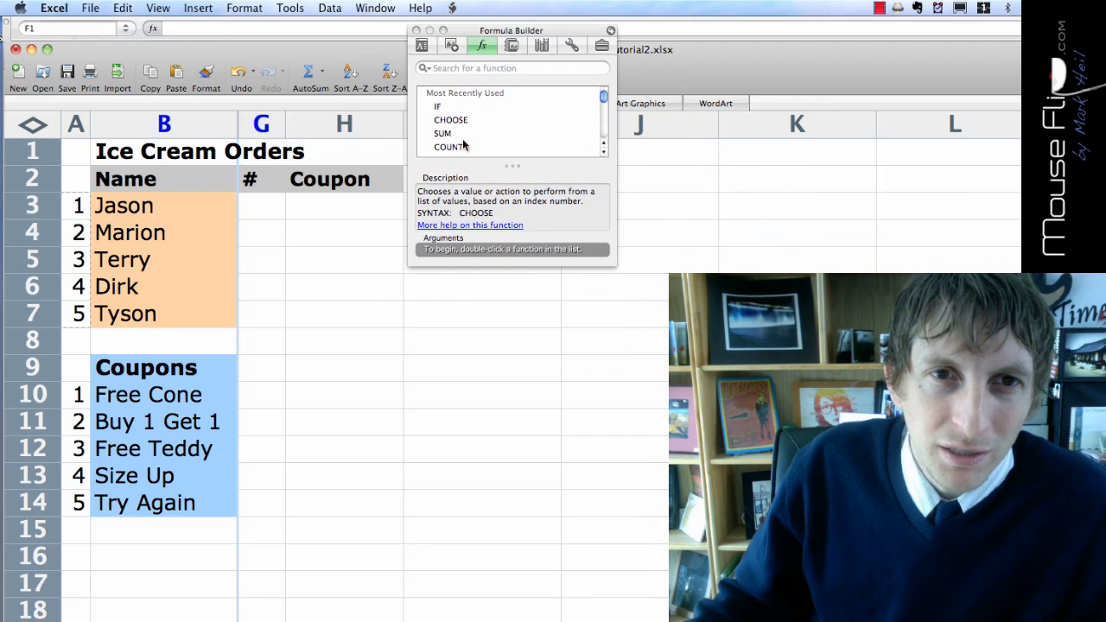
# Enter spin number 1 in G3 and put =CHOOSE(G3,B10,B11,B12,B13) in H3
pyautogui.doubleClick(451, 119)
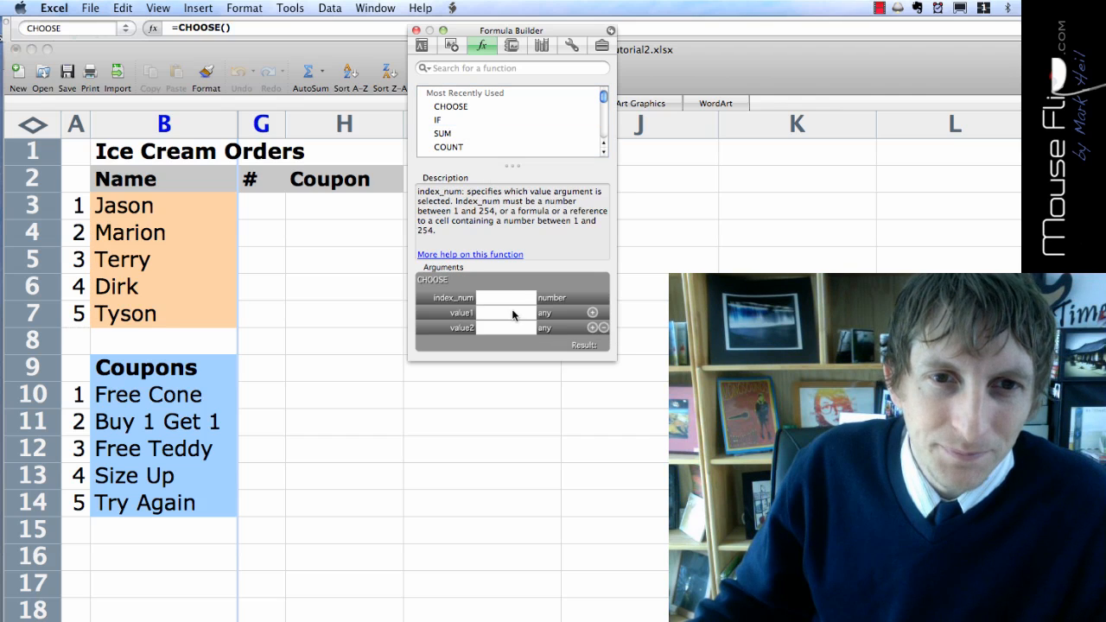
pyautogui.click(344, 206)
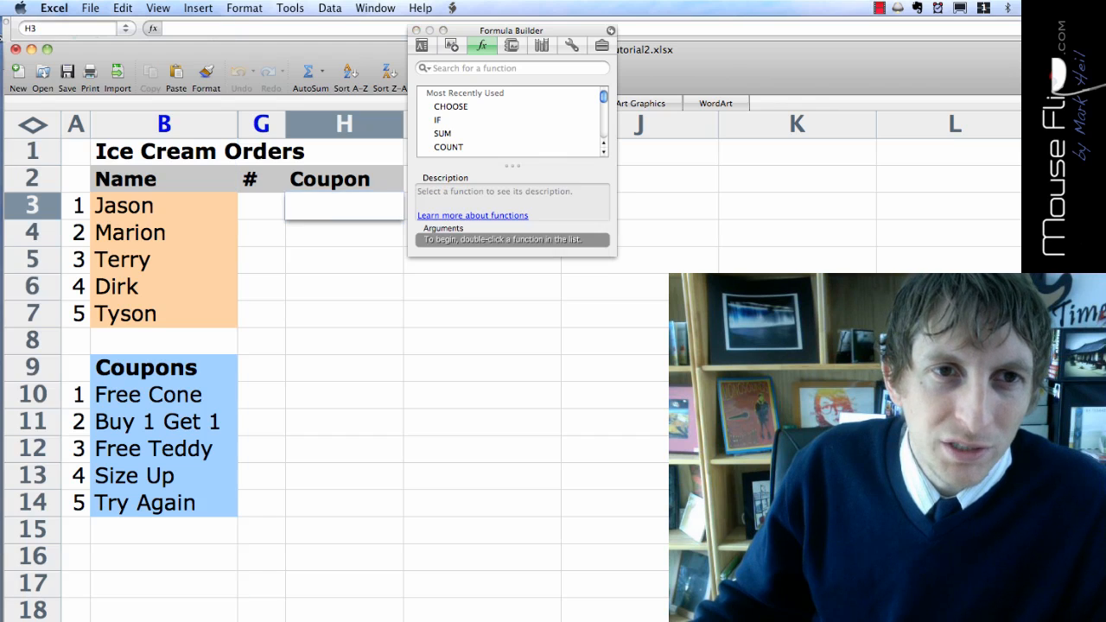
pyautogui.click(261, 206)
pyautogui.write('1')
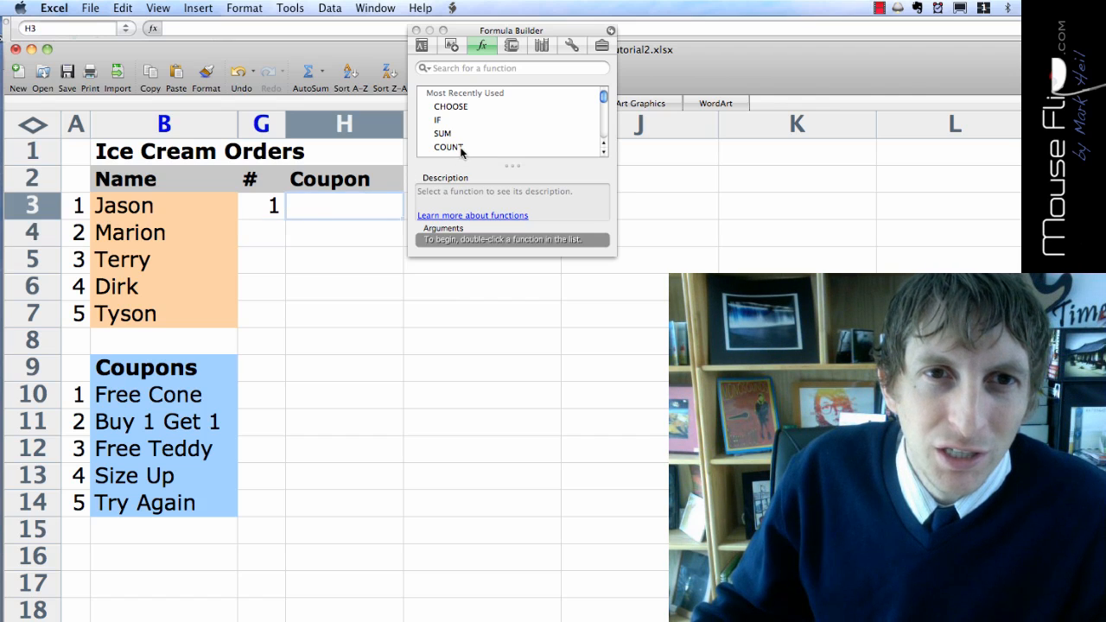
pyautogui.click(452, 106)
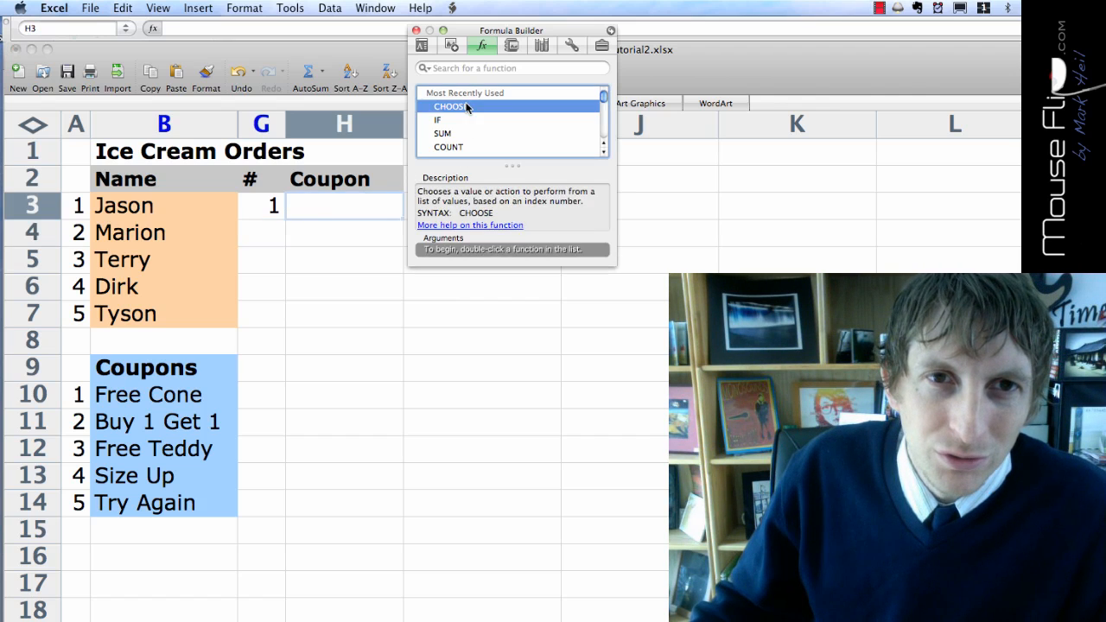
pyautogui.doubleClick(450, 106)
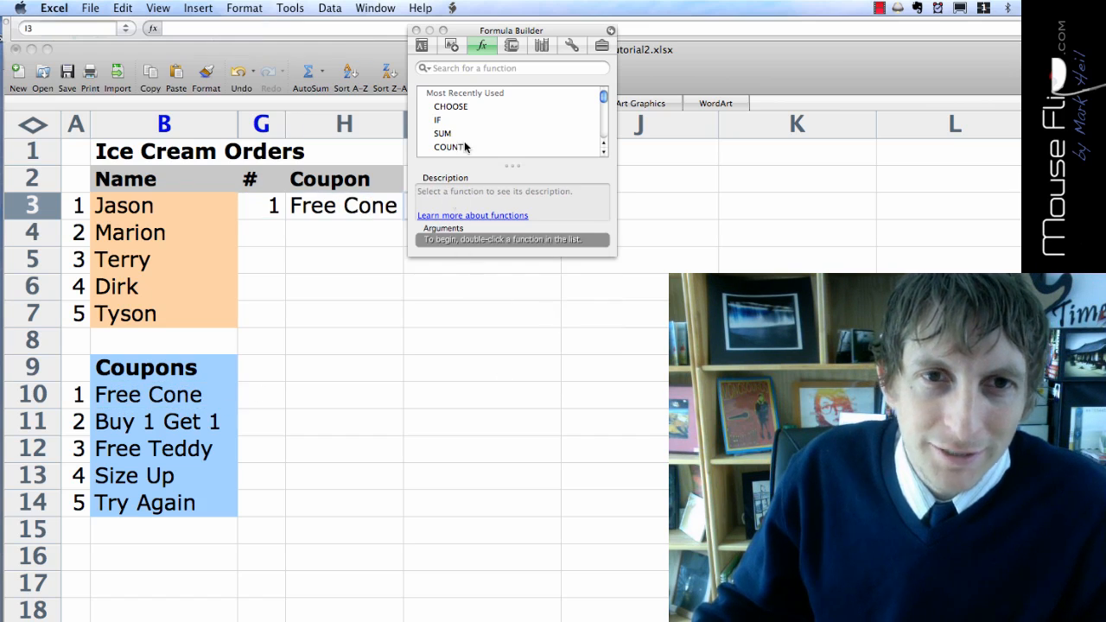
pyautogui.doubleClick(450, 106)
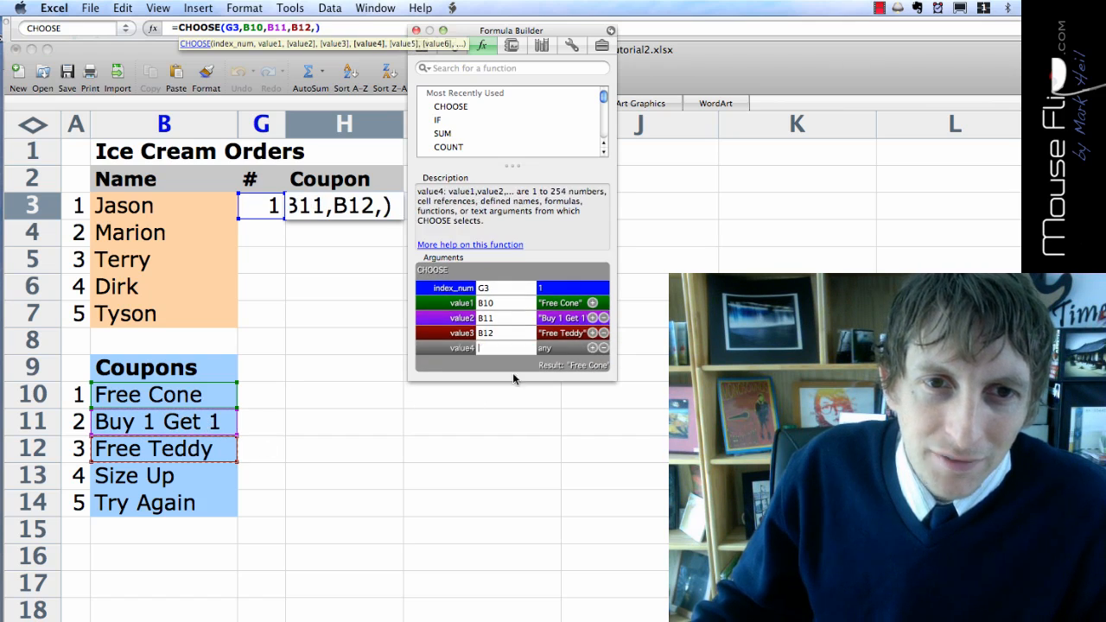
pyautogui.write('B13')
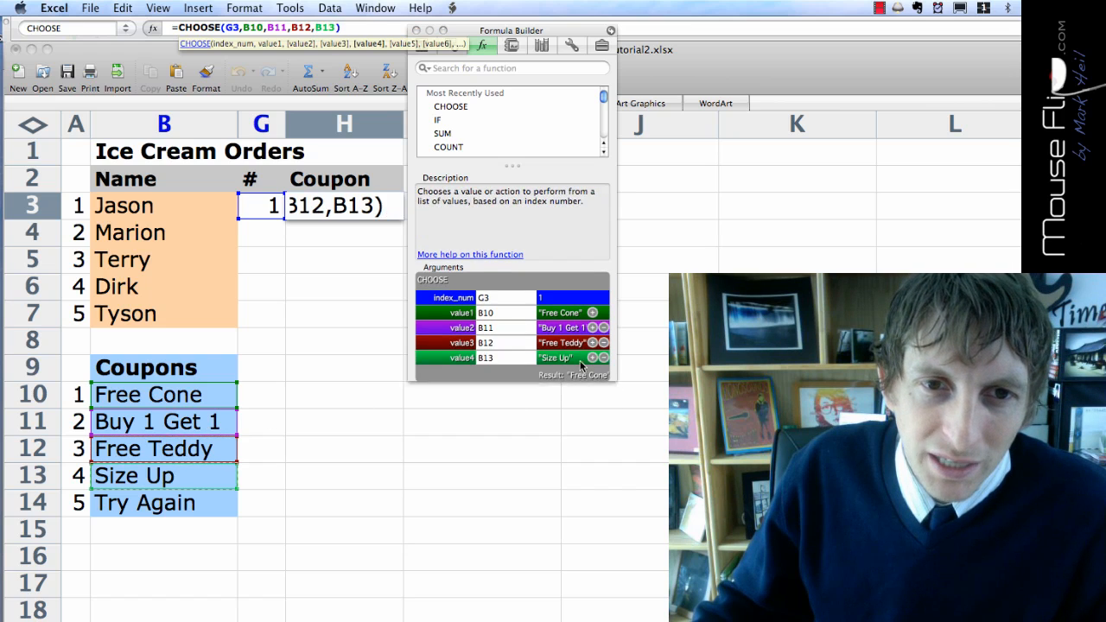
pyautogui.click(592, 356)
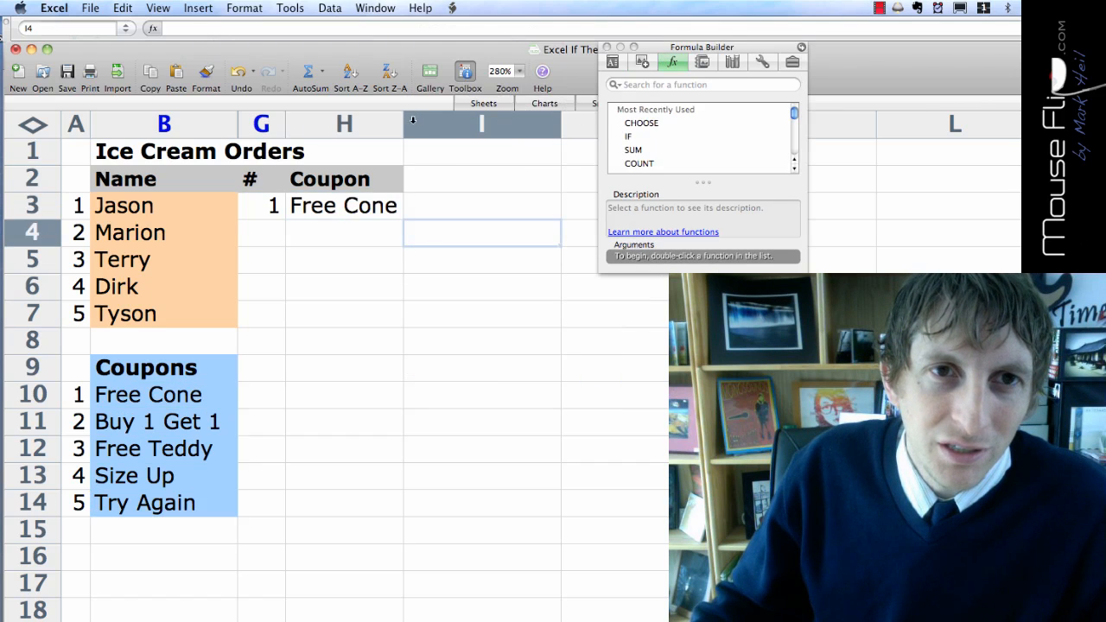
# Extend H3 to =CHOOSE(G3,B10,B11,B12,B13,B14) and fill it down to H7
pyautogui.click(260, 233)
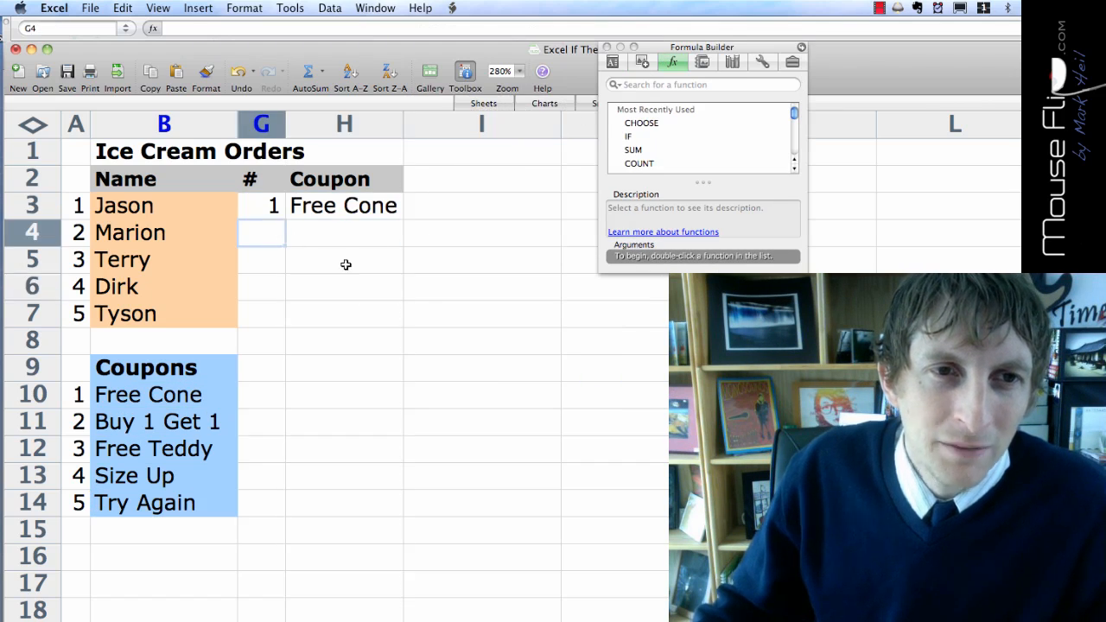
pyautogui.click(344, 232)
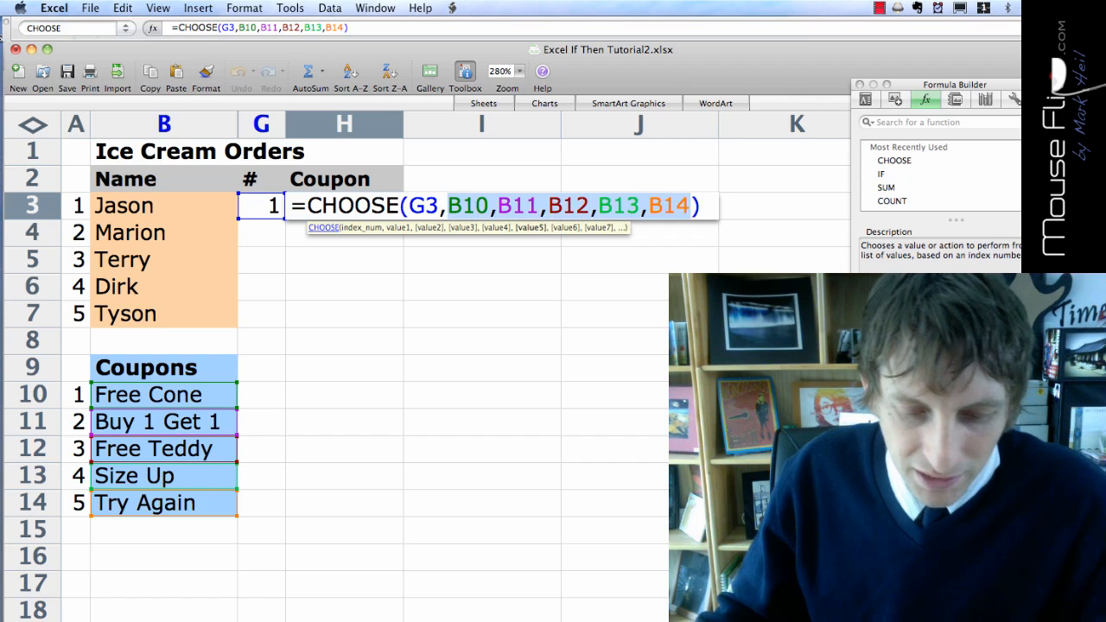
pyautogui.press('F4')
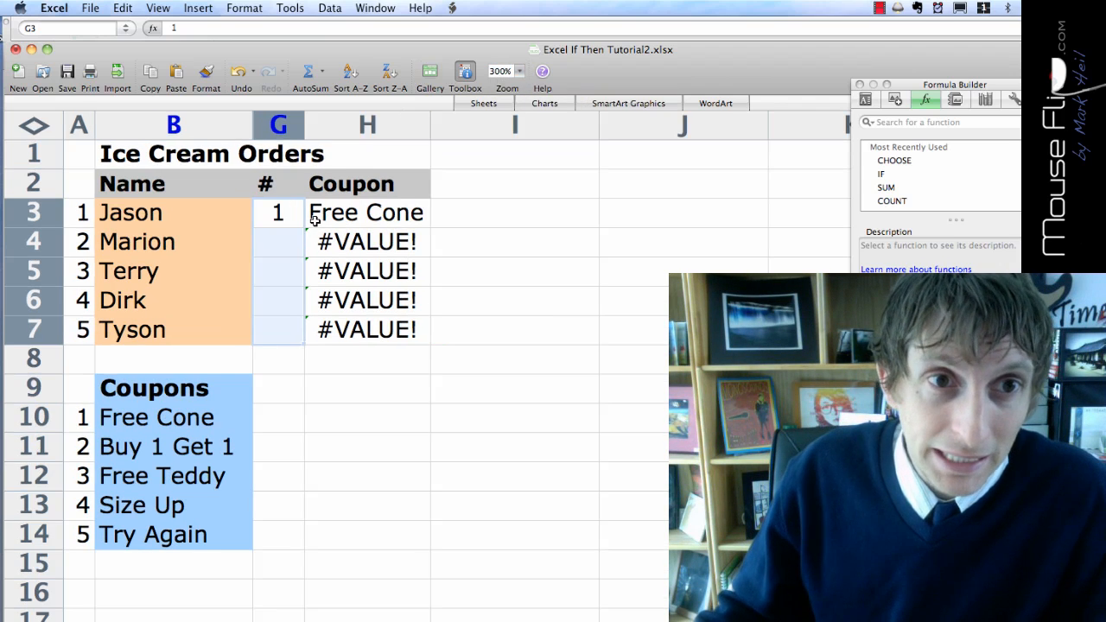
# Enter spin numbers 3, 4, 2, 3 in G4:G7 and rename coupon B12 to Free Hat
pyautogui.click(277, 241)
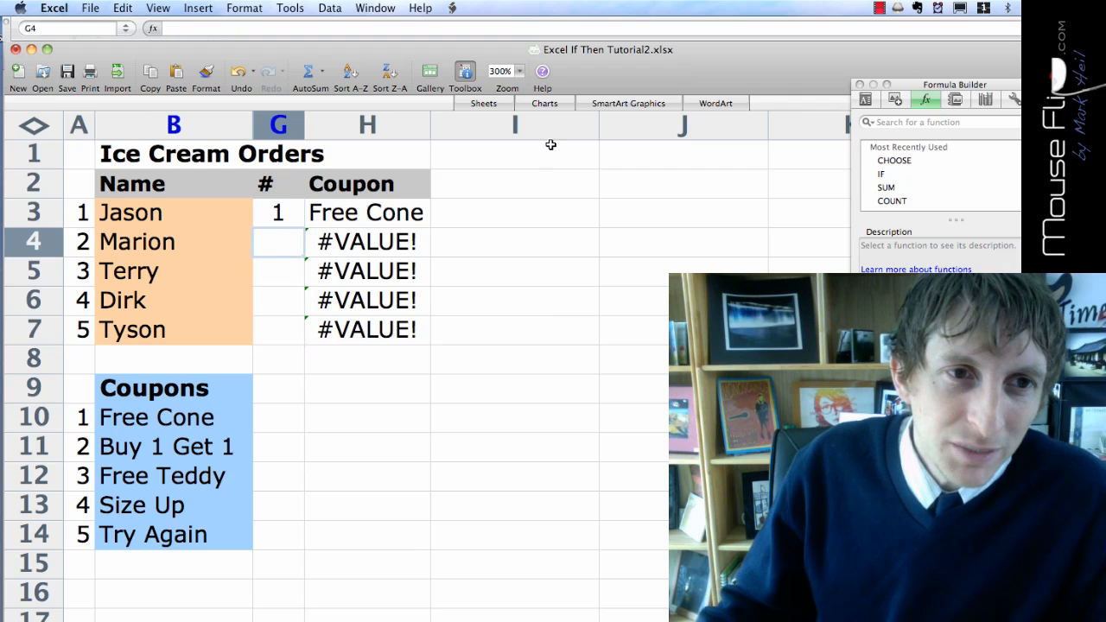
pyautogui.write('3')
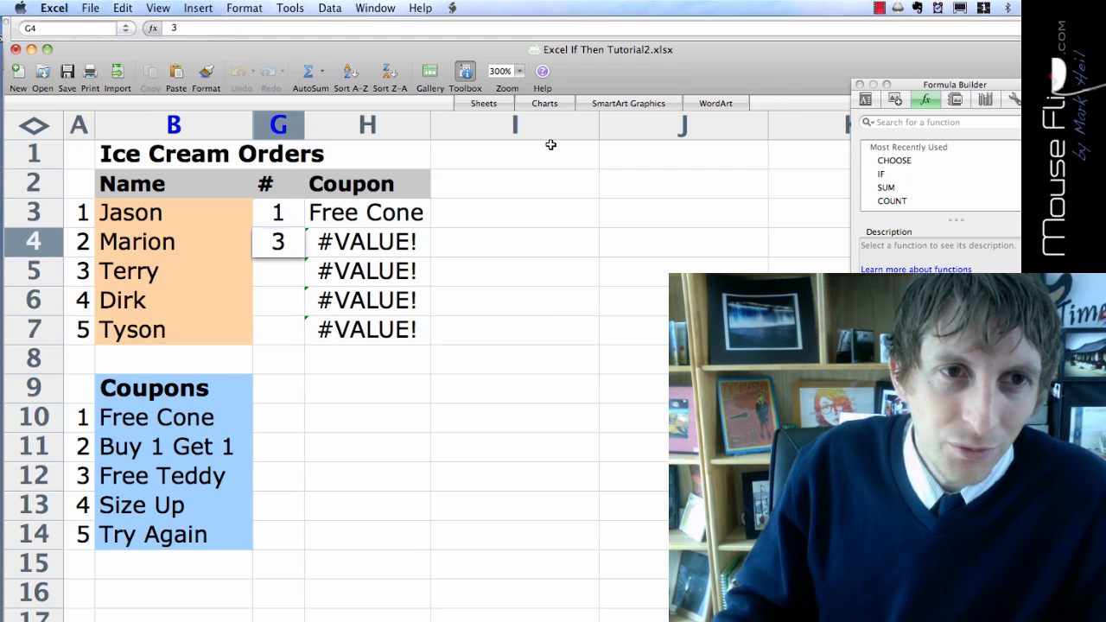
pyautogui.press('Return')
pyautogui.write('4')
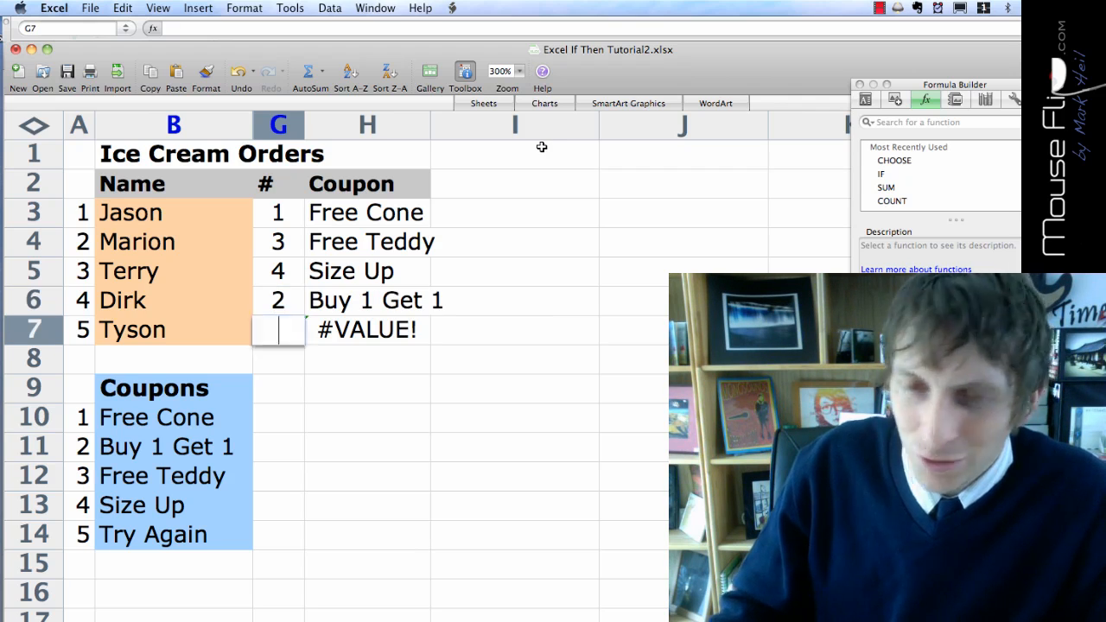
pyautogui.write('5')
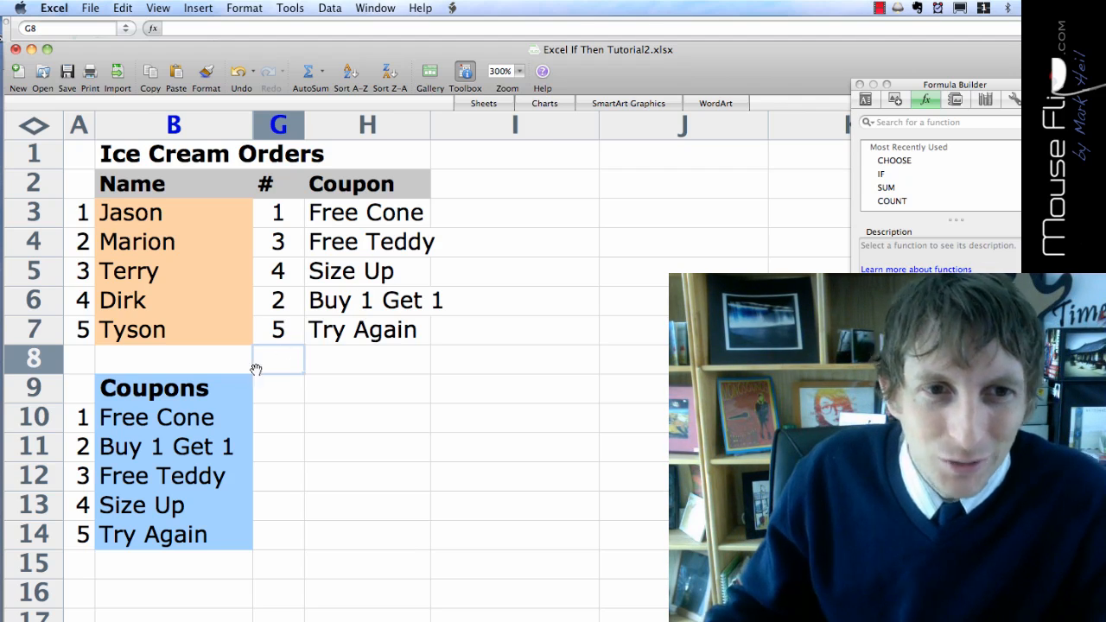
pyautogui.click(278, 329)
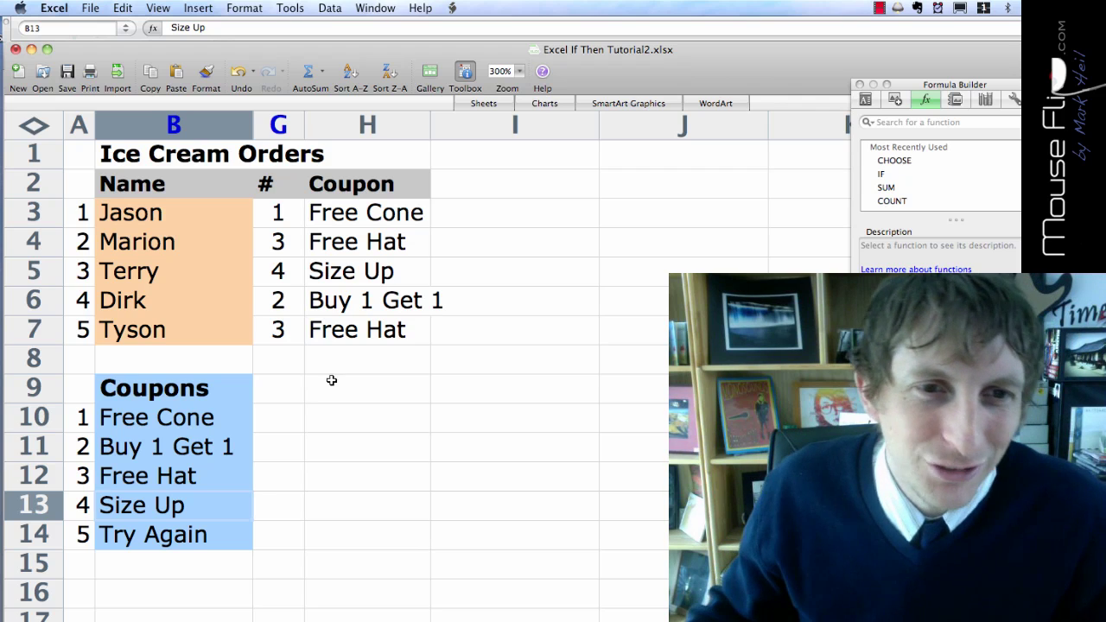
pyautogui.moveTo(269, 398)
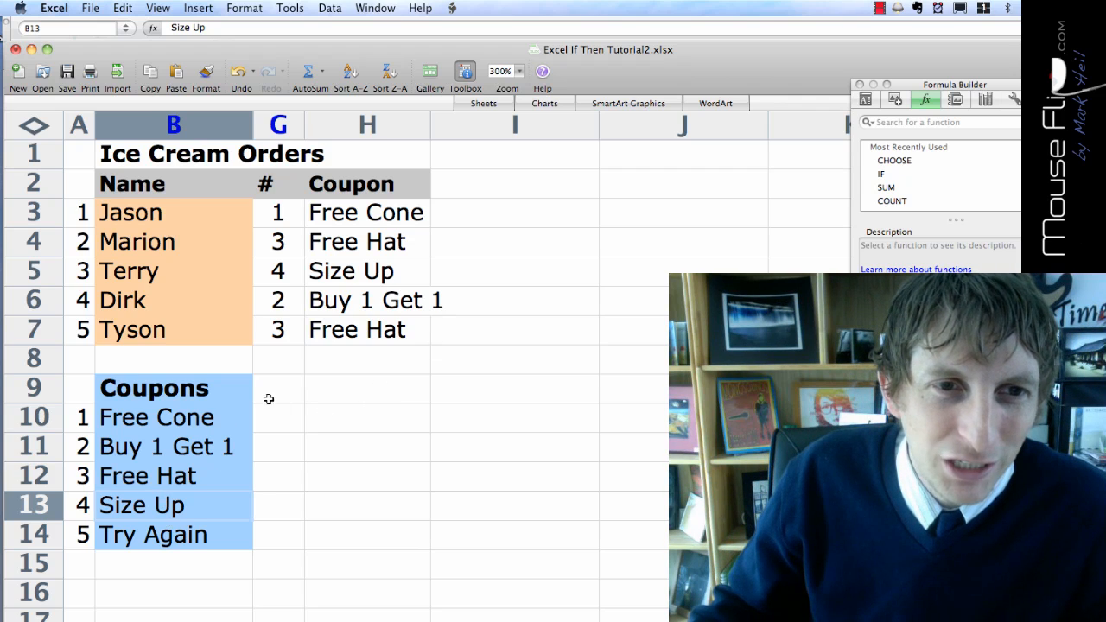
pyautogui.click(366, 388)
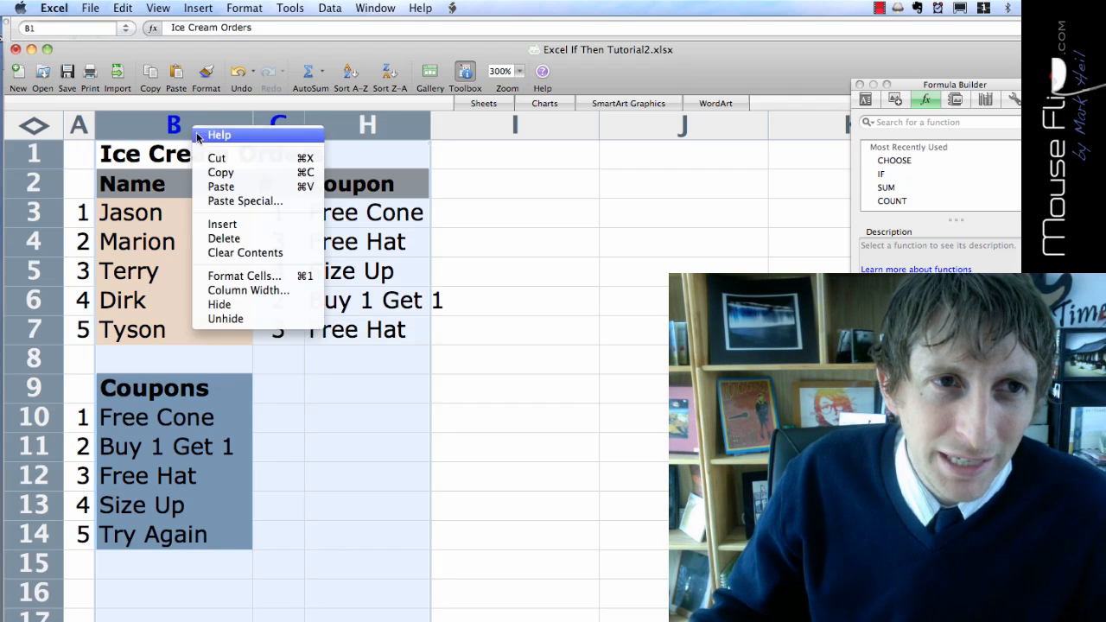
# Select columns B–H and unhide the Flavor, Qu, Price and Discount columns
pyautogui.click(594, 564)
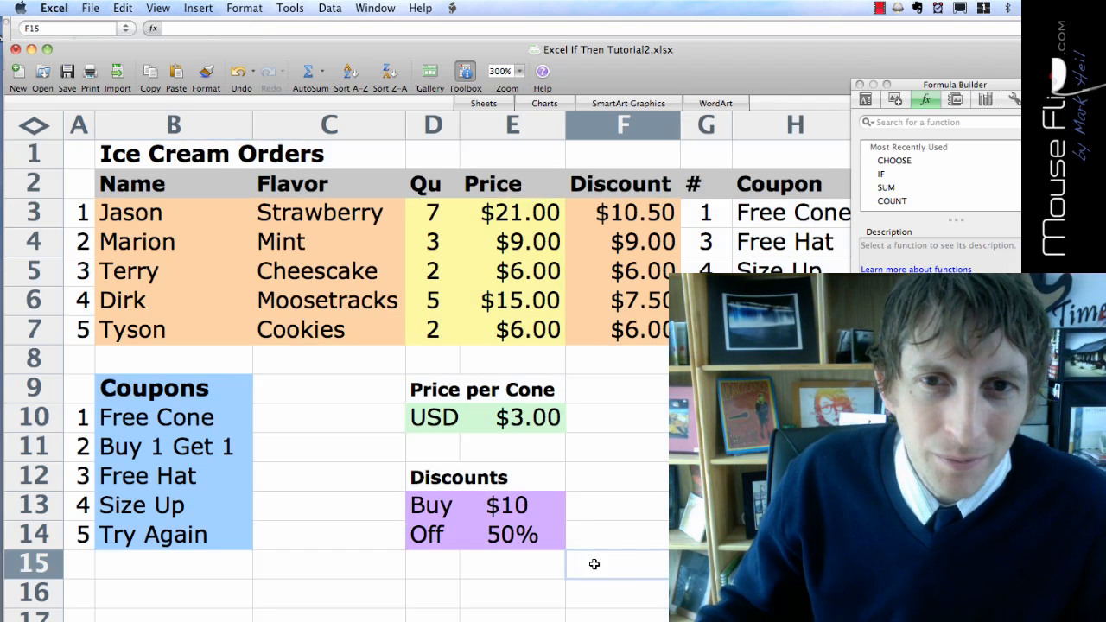